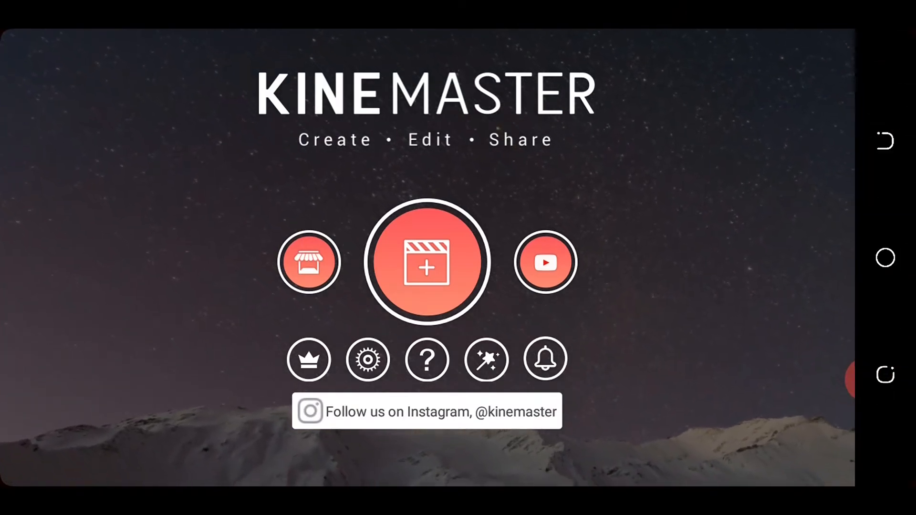
- Create a new project with a 16:9 widescreen aspect ratio
{"action": "left_click", "coordinate": [426, 261]}
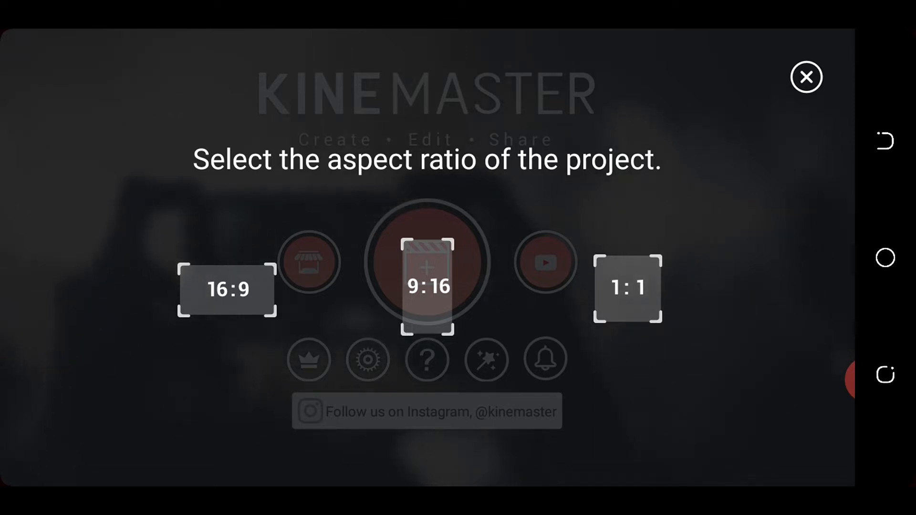
{"action": "left_click", "coordinate": [427, 278]}
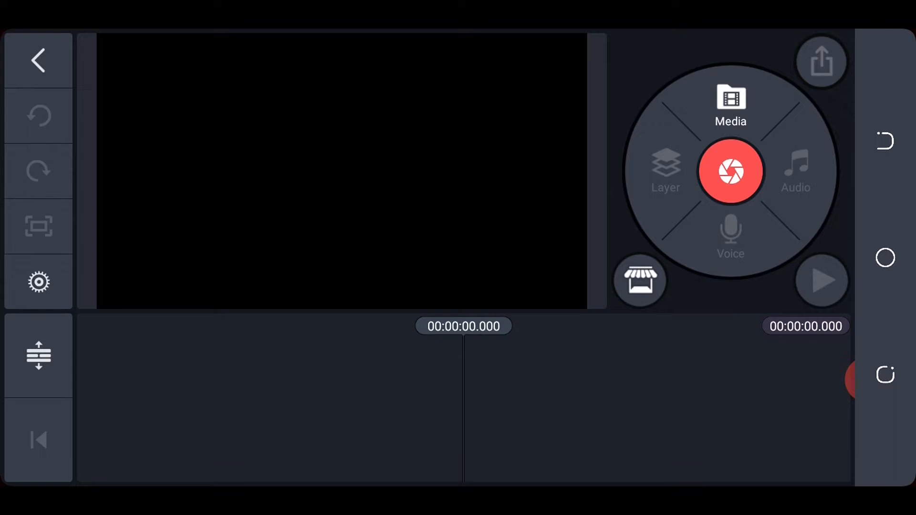
- Add a light grey solid-colour background clip from Media's Background folder and select it
{"action": "left_click", "coordinate": [731, 105]}
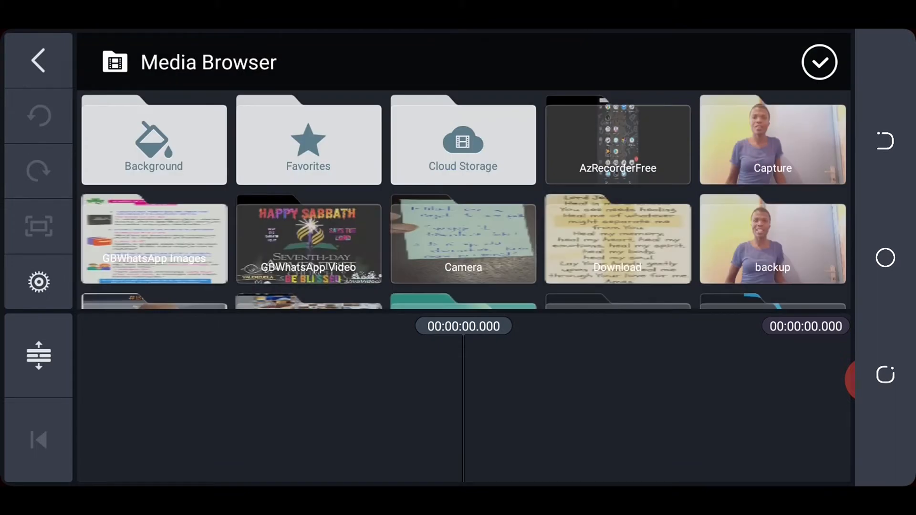
{"action": "left_click", "coordinate": [153, 140]}
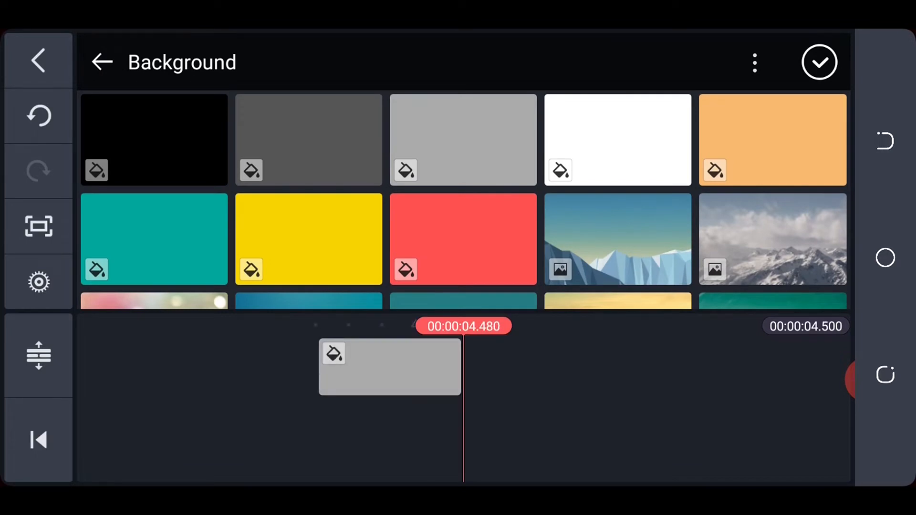
{"action": "left_click", "coordinate": [820, 62]}
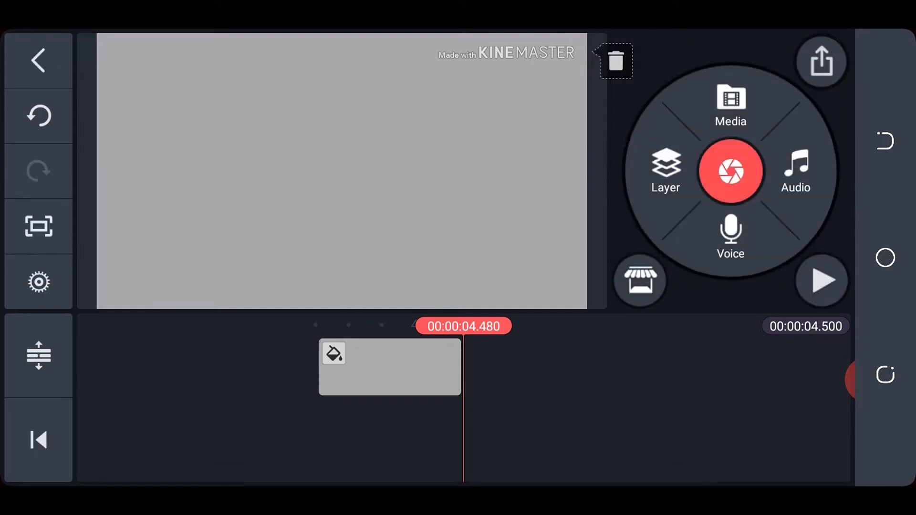
{"action": "left_click", "coordinate": [389, 367]}
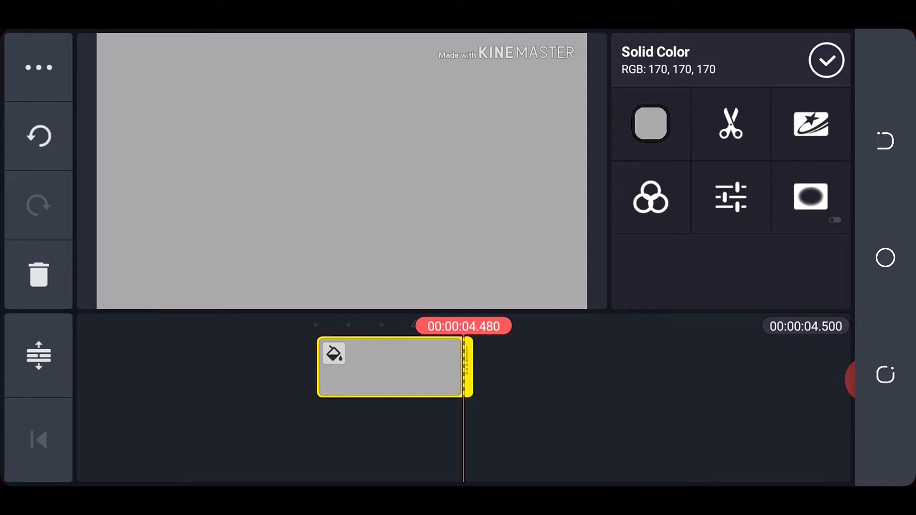
- Apply the Stylish Main Title clip graphic to the grey background clip
{"action": "left_click", "coordinate": [811, 123]}
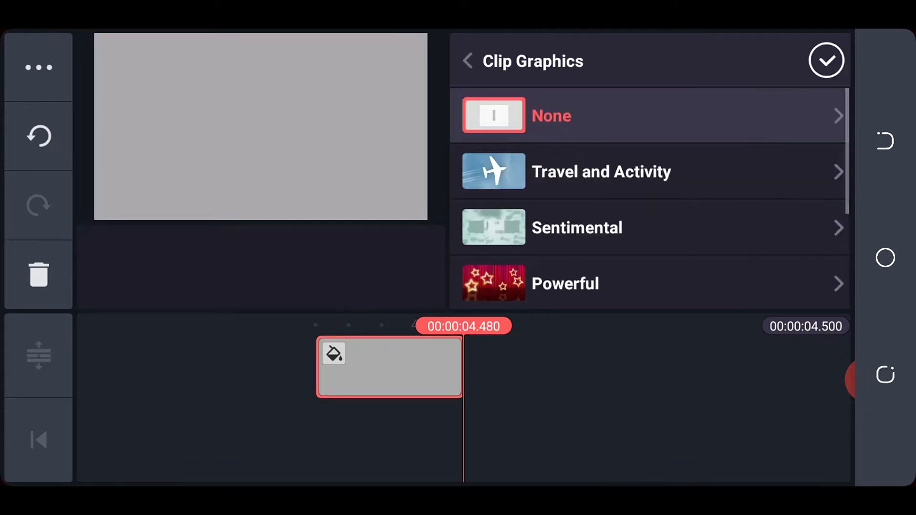
{"action": "scroll", "scroll_direction": "down", "scroll_amount": 3}
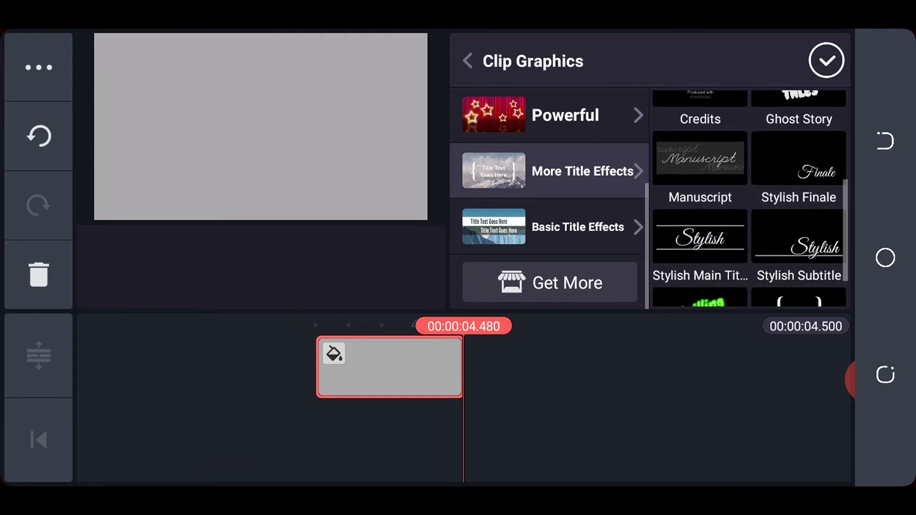
{"action": "left_click", "coordinate": [499, 181]}
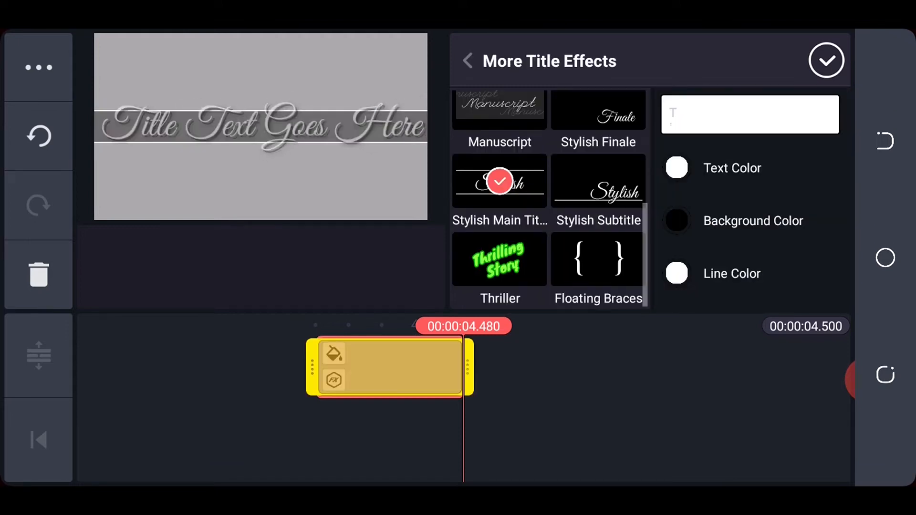
{"action": "left_click", "coordinate": [499, 181]}
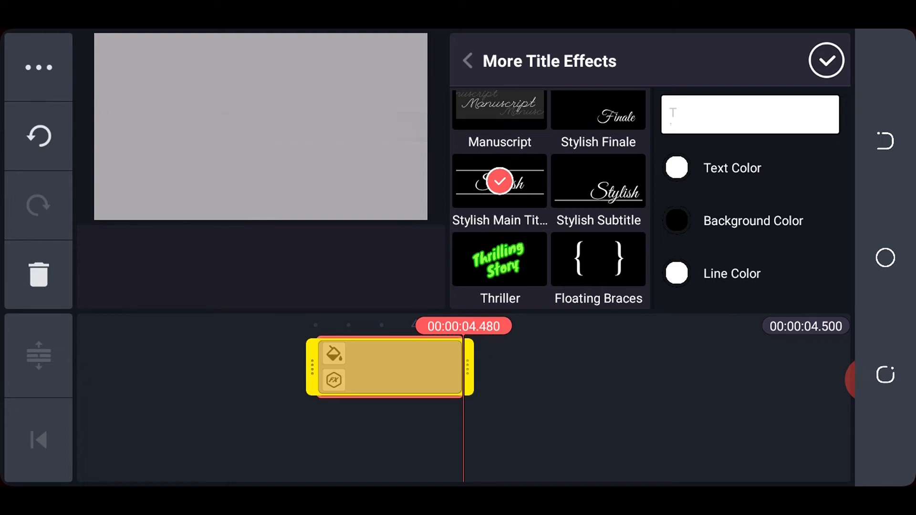
- Set the title text to 'Tech Savvie Tutorials' in the Tangerine handwriting font
{"action": "left_click", "coordinate": [749, 113]}
{"action": "type", "text": "Tech Sa"}
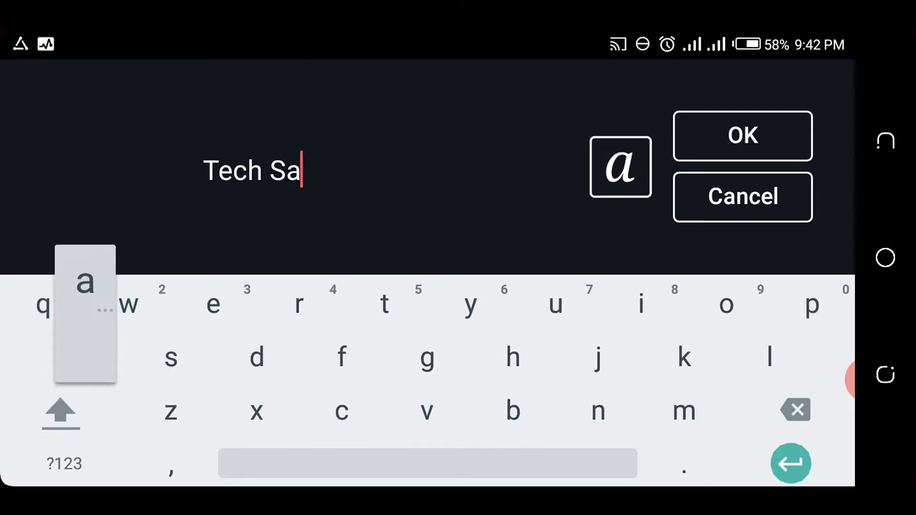
{"action": "type", "text": "vvie Tut"}
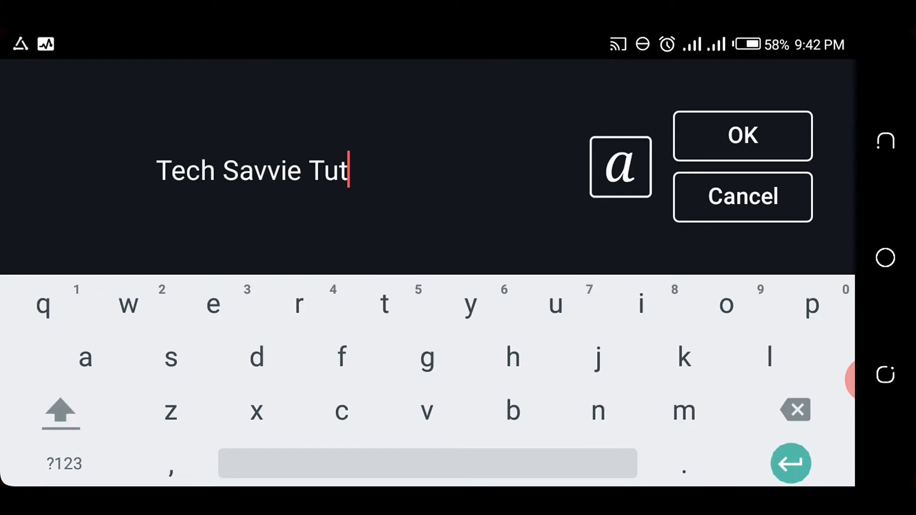
{"action": "type", "text": "oria"}
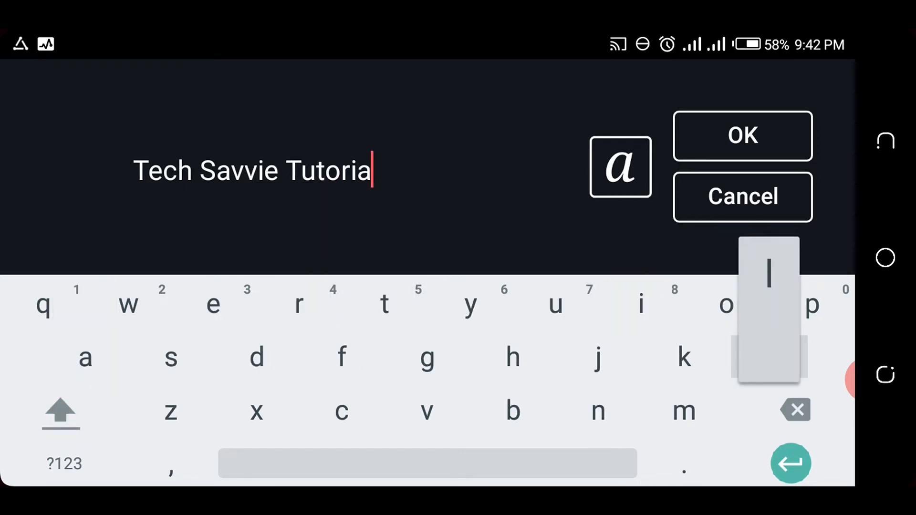
{"action": "type", "text": "s"}
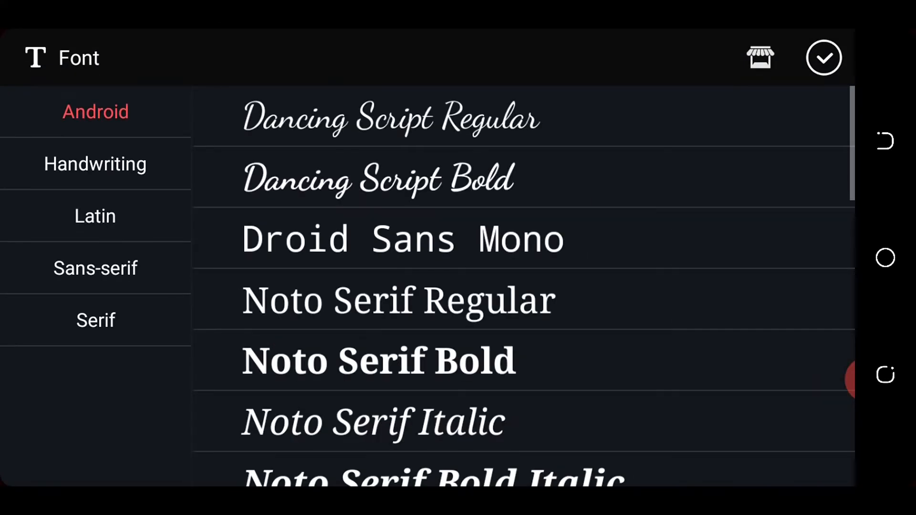
{"action": "left_click", "coordinate": [95, 164]}
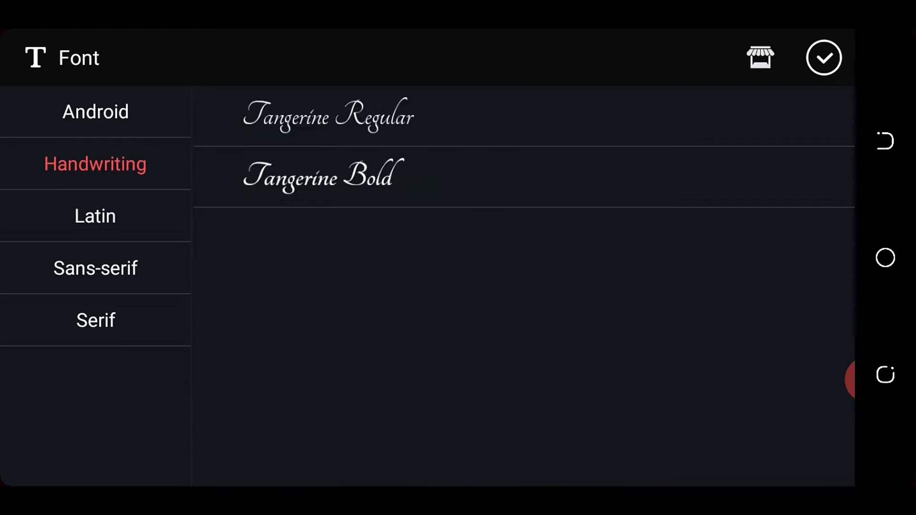
{"action": "left_click", "coordinate": [320, 175]}
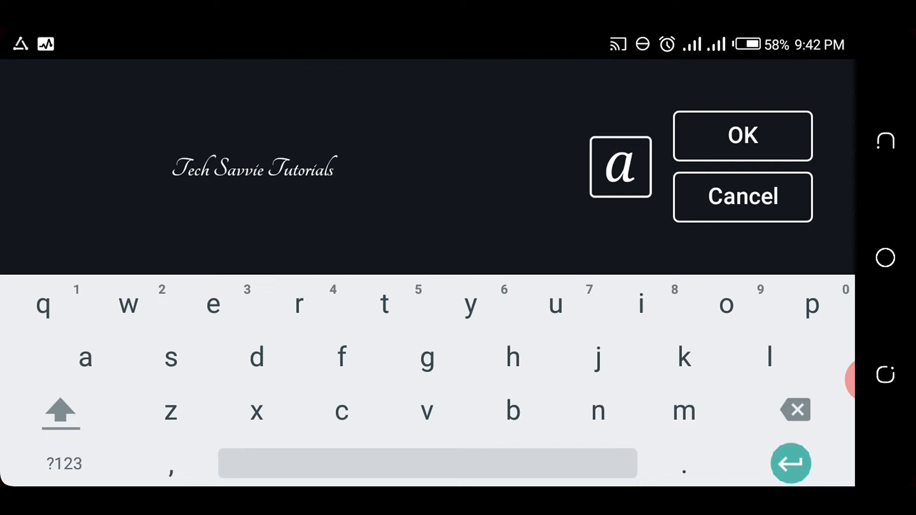
{"action": "left_click", "coordinate": [742, 136]}
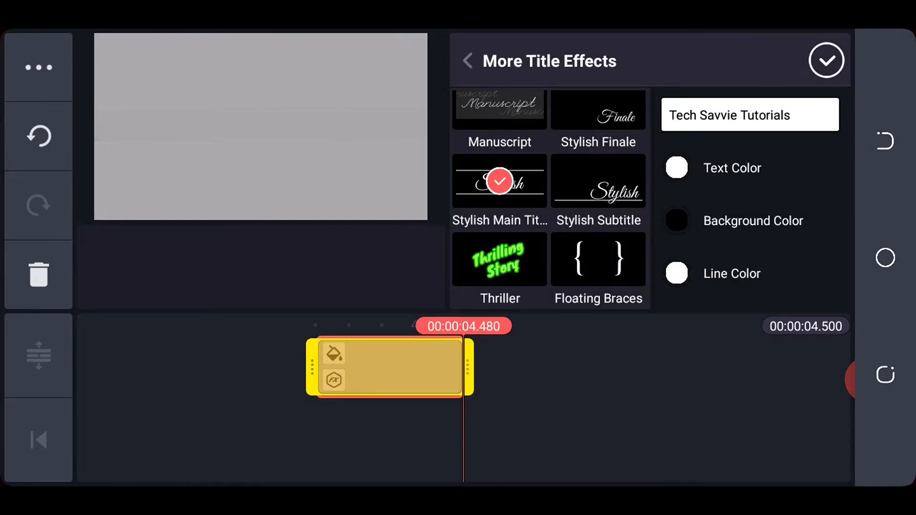
- Colour the title text light purple and its background band light blue
{"action": "left_click", "coordinate": [676, 169]}
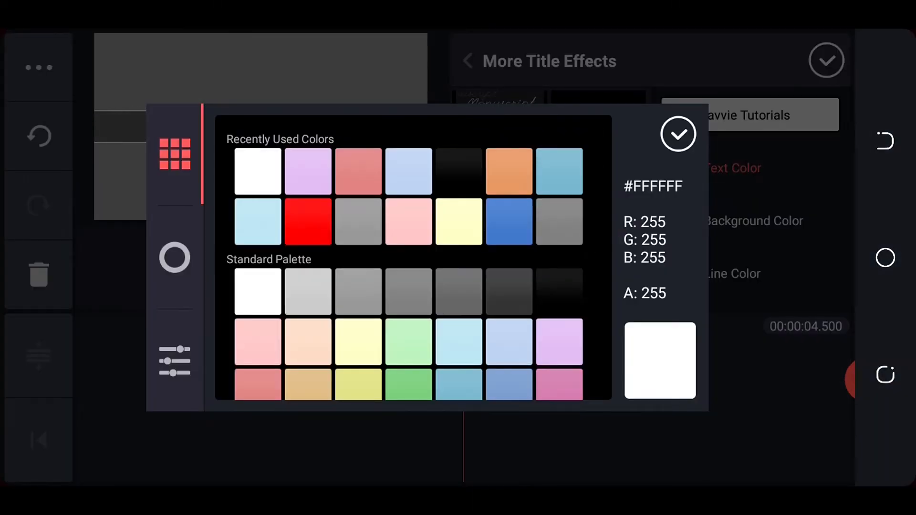
{"action": "left_click", "coordinate": [677, 134]}
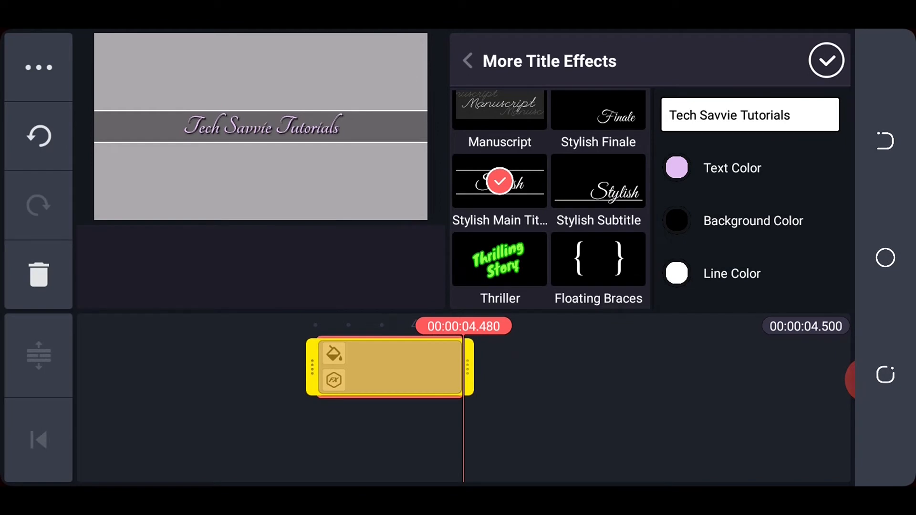
{"action": "left_click", "coordinate": [676, 221]}
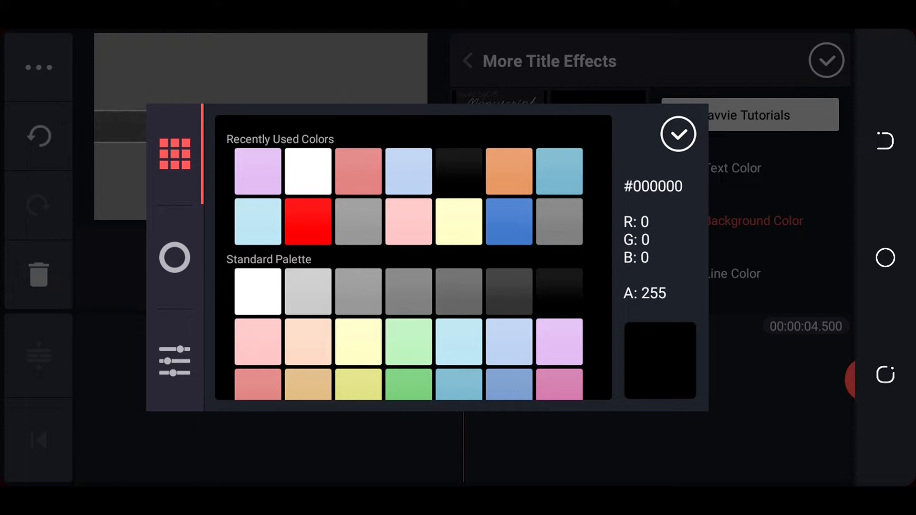
{"action": "left_click", "coordinate": [678, 133]}
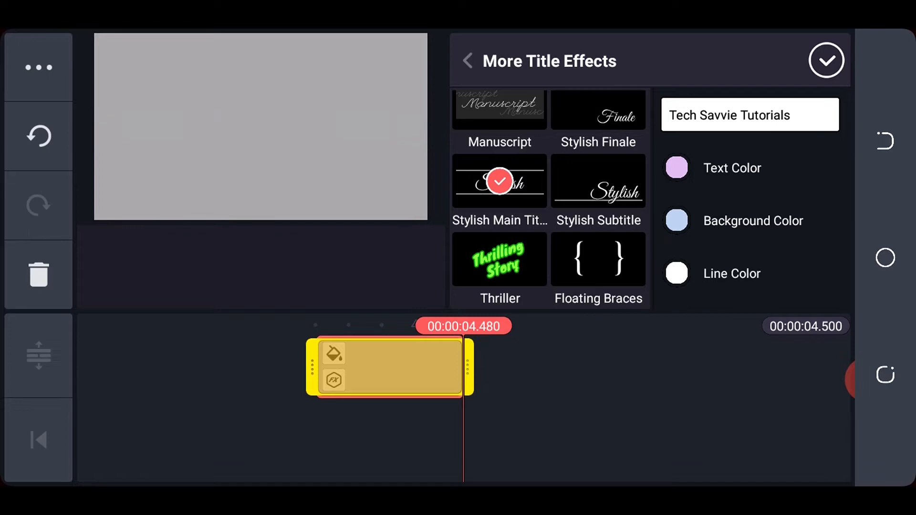
{"action": "left_click", "coordinate": [500, 181]}
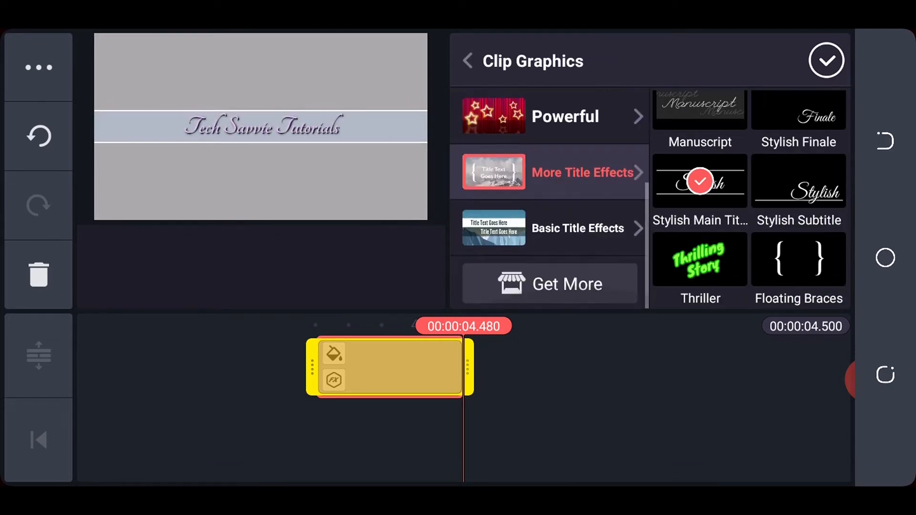
{"action": "scroll", "scroll_direction": "down", "scroll_amount": 3}
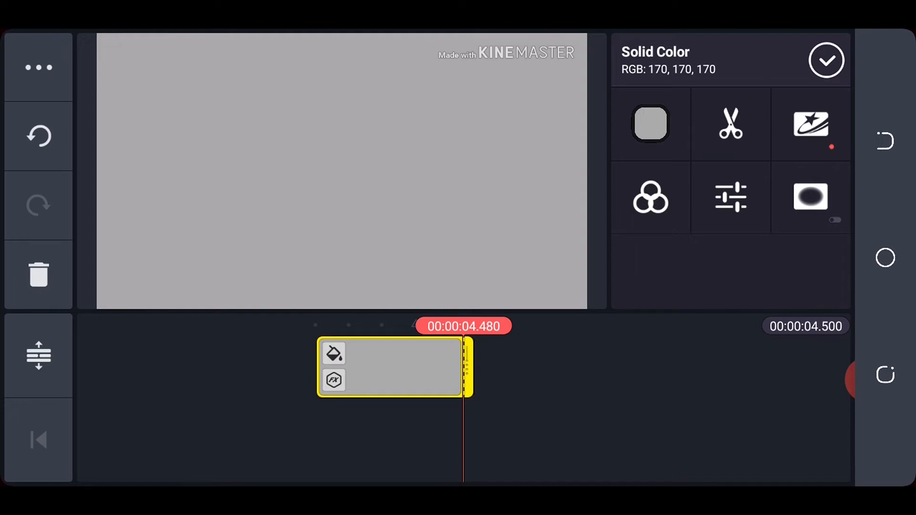
- Extend the title card clip to about 5.9 seconds and preview it
{"action": "left_click_drag", "start_coordinate": [467, 367], "coordinate": [500, 367]}
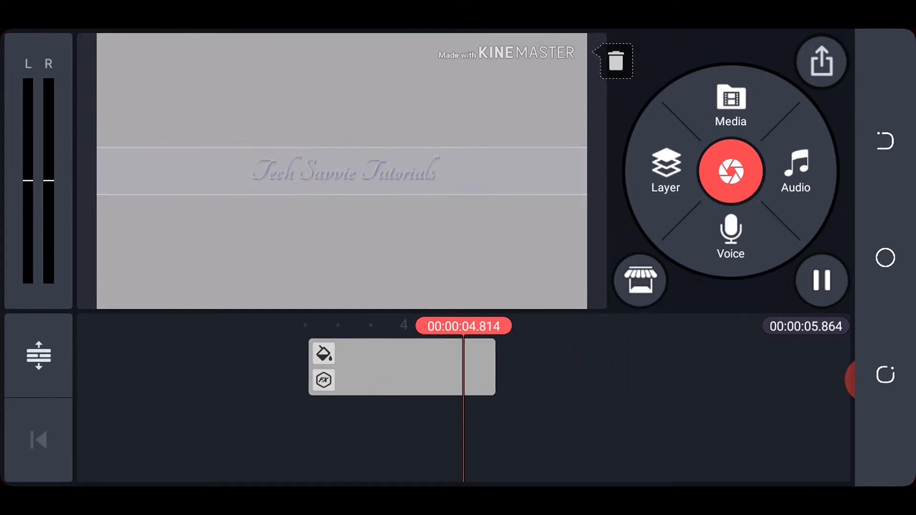
{"action": "left_click", "coordinate": [820, 280]}
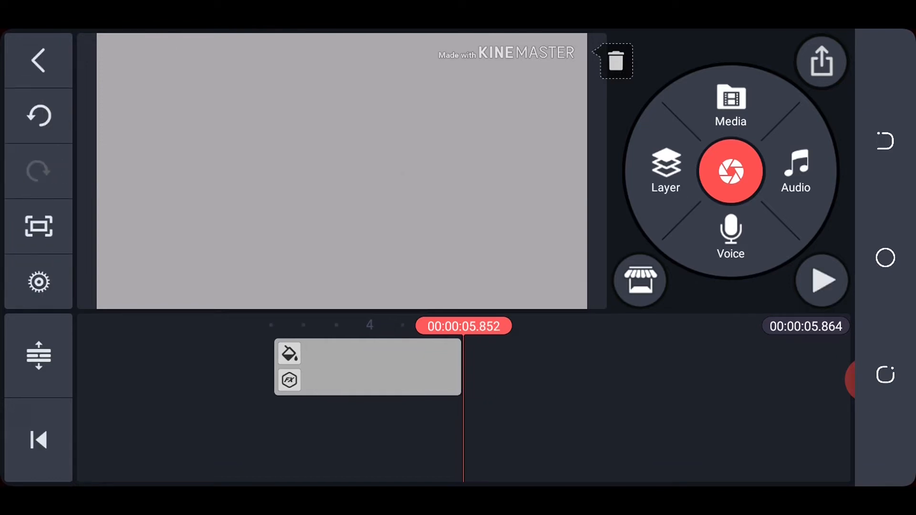
{"action": "left_click", "coordinate": [729, 105]}
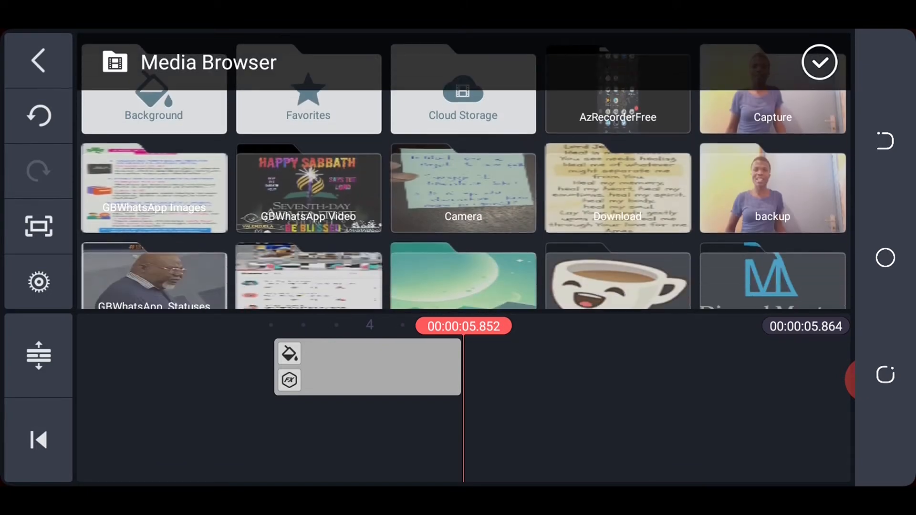
- Add the talking-head video from the backup folder after the title card
{"action": "left_click", "coordinate": [772, 187]}
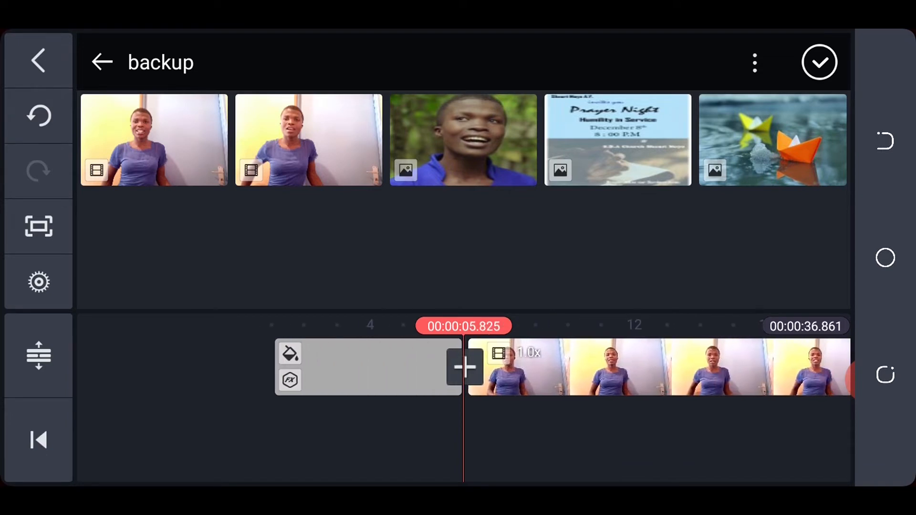
{"action": "left_click", "coordinate": [102, 61]}
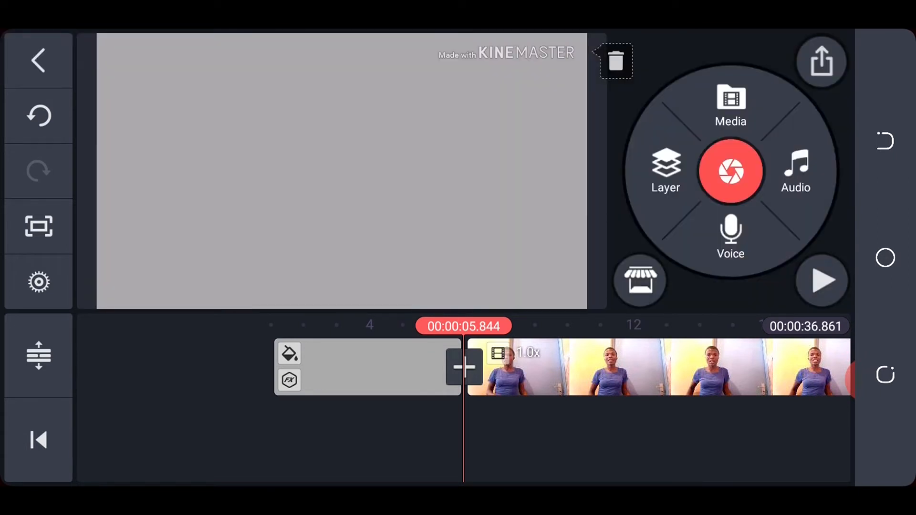
{"action": "left_click", "coordinate": [820, 280]}
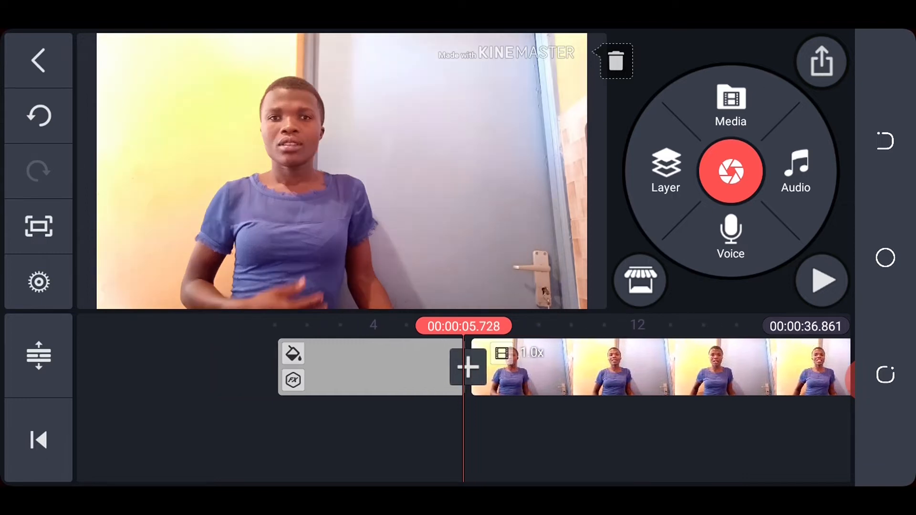
- Trim about three seconds from the talking-head clip, bringing the project to roughly 33.8 seconds
{"action": "left_click", "coordinate": [821, 279]}
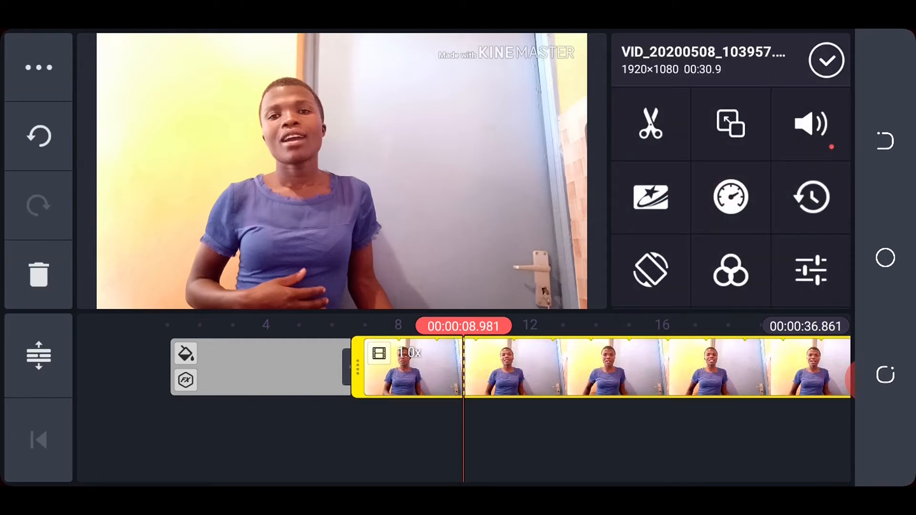
{"action": "left_click", "coordinate": [650, 123]}
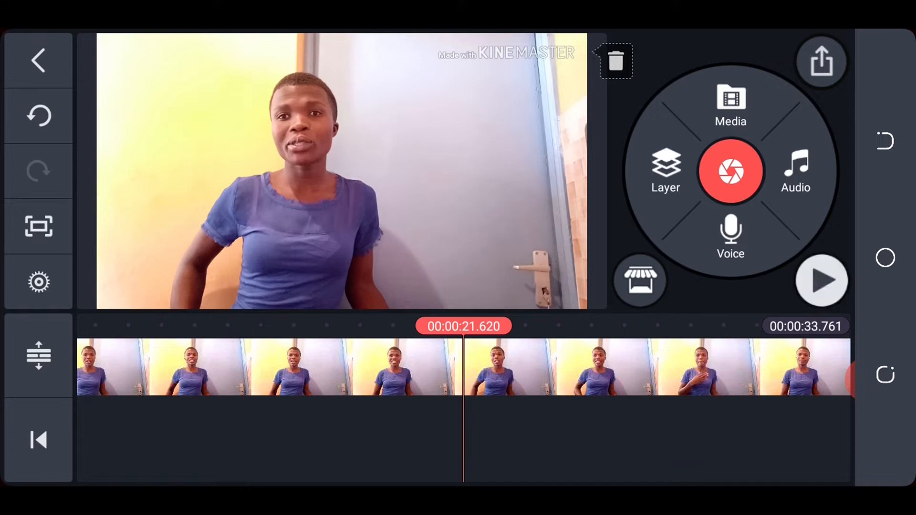
- Trim the talking-head clip's end so the project runs about 29.5 seconds
{"action": "left_click", "coordinate": [821, 280]}
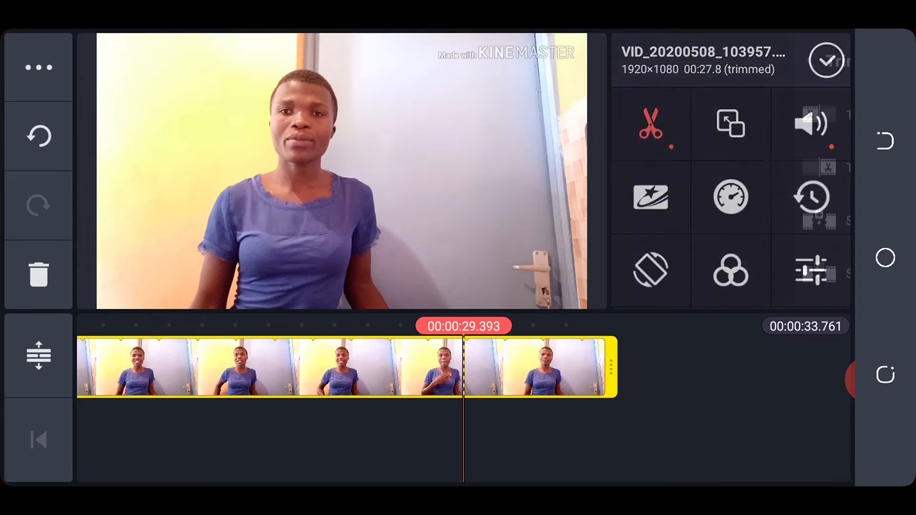
{"action": "left_click", "coordinate": [650, 123]}
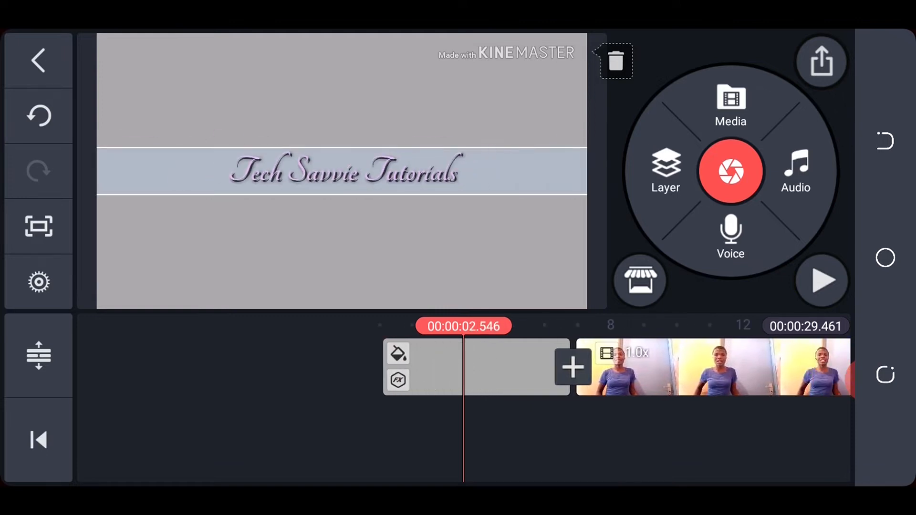
- Show the transition choices for the title-to-video join, currently set to none
{"action": "left_click", "coordinate": [821, 280]}
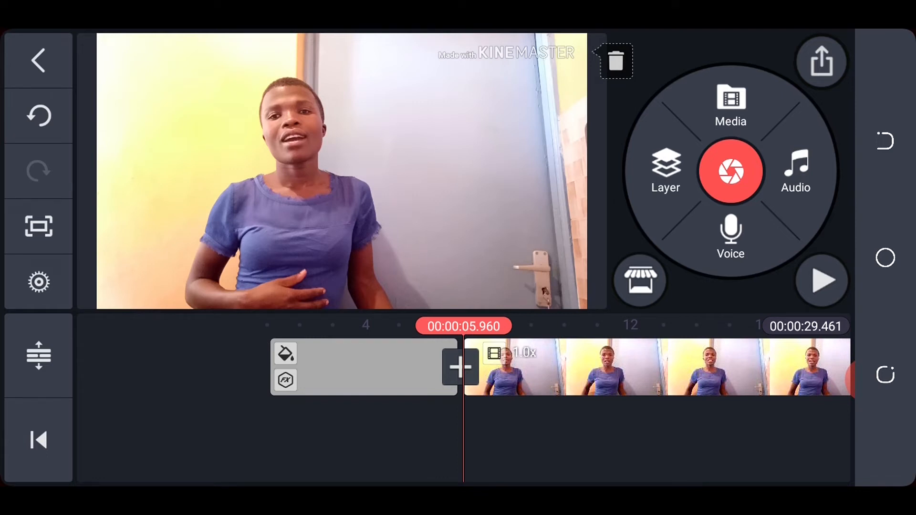
{"action": "left_click", "coordinate": [461, 367]}
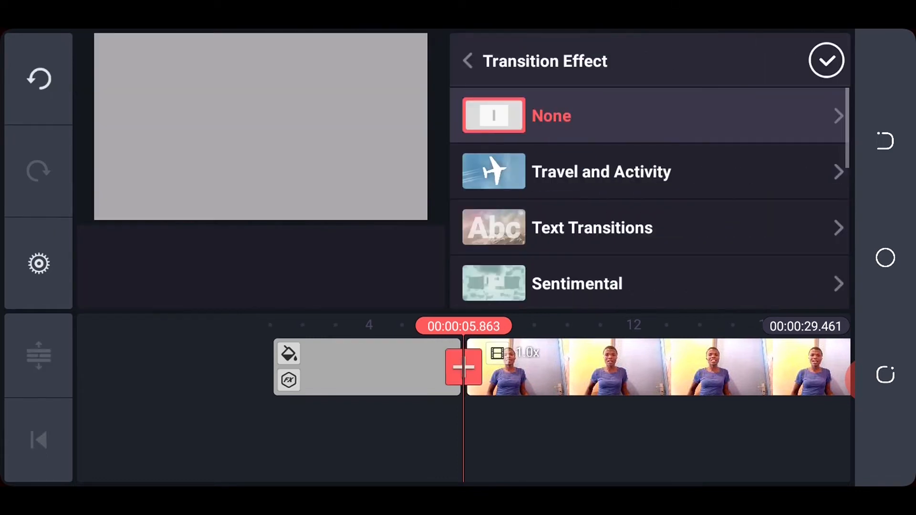
- Try Knock Aside, then apply the Many Circles fun transition between title card and talking-head clip
{"action": "scroll", "scroll_direction": "down", "scroll_amount": 3}
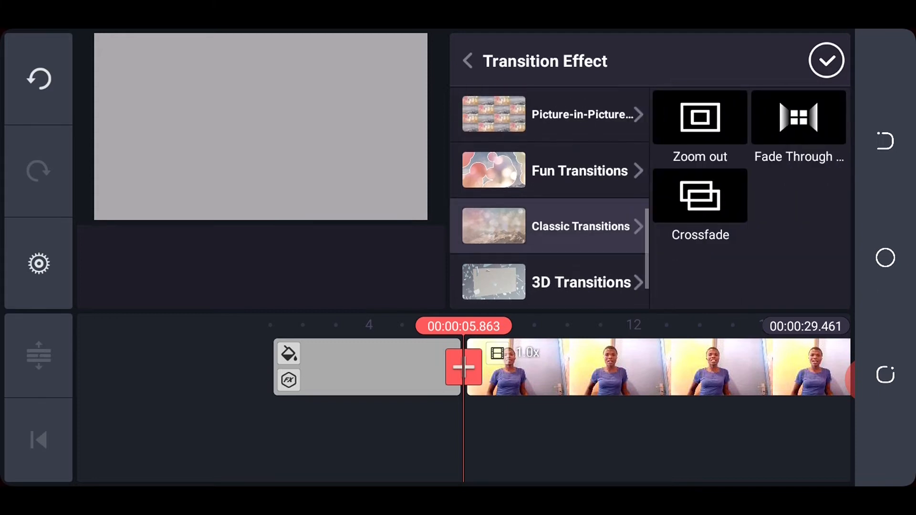
{"action": "left_click", "coordinate": [579, 170]}
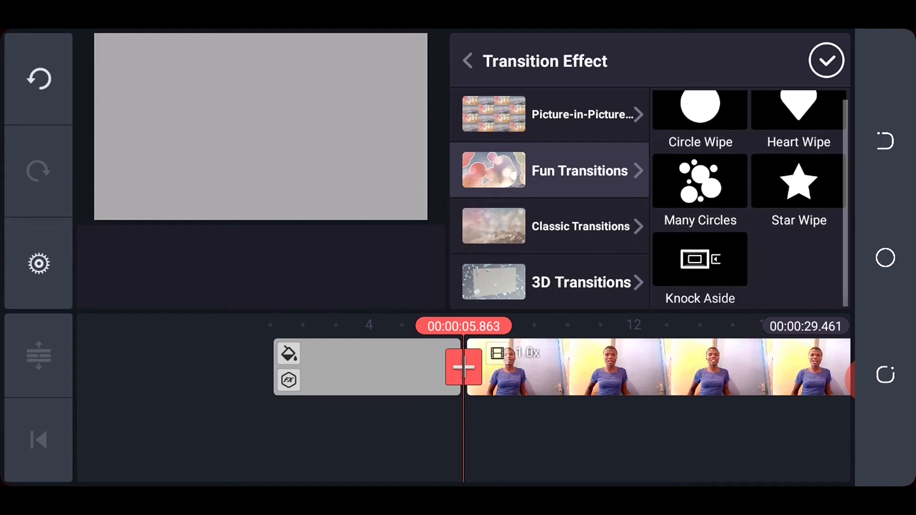
{"action": "left_click", "coordinate": [700, 258]}
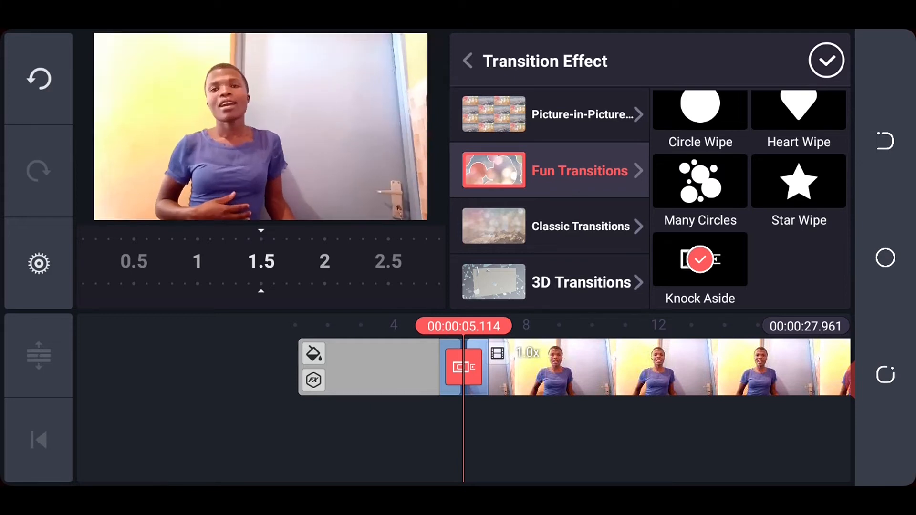
{"action": "left_click", "coordinate": [698, 181]}
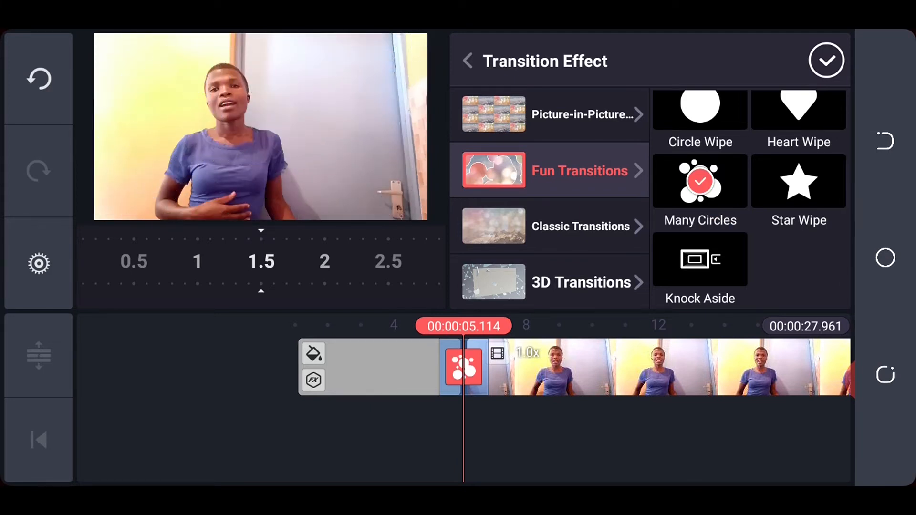
{"action": "left_click", "coordinate": [699, 110]}
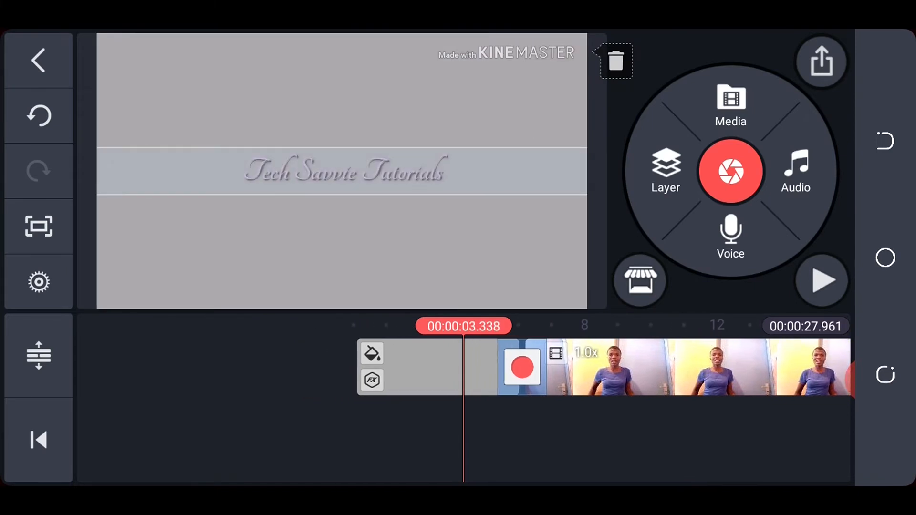
- Play back the project, then open the phone media backup folder
{"action": "left_click", "coordinate": [822, 281]}
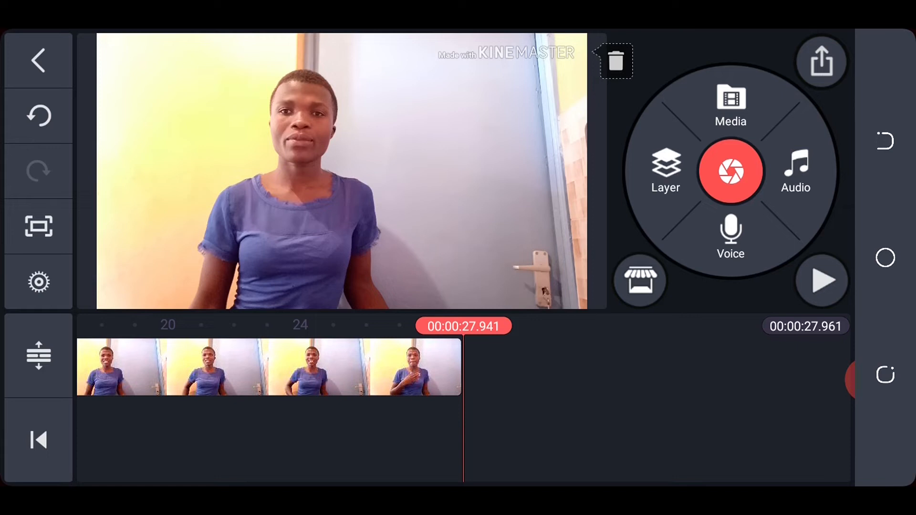
{"action": "left_click", "coordinate": [730, 105]}
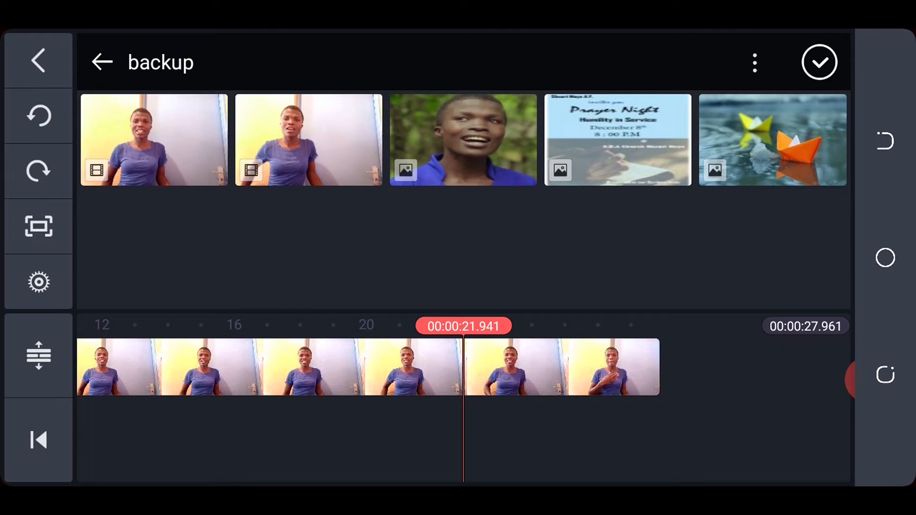
- Exit the media library without adding anything, return to project start, and bring up the audio library
{"action": "left_click", "coordinate": [101, 61]}
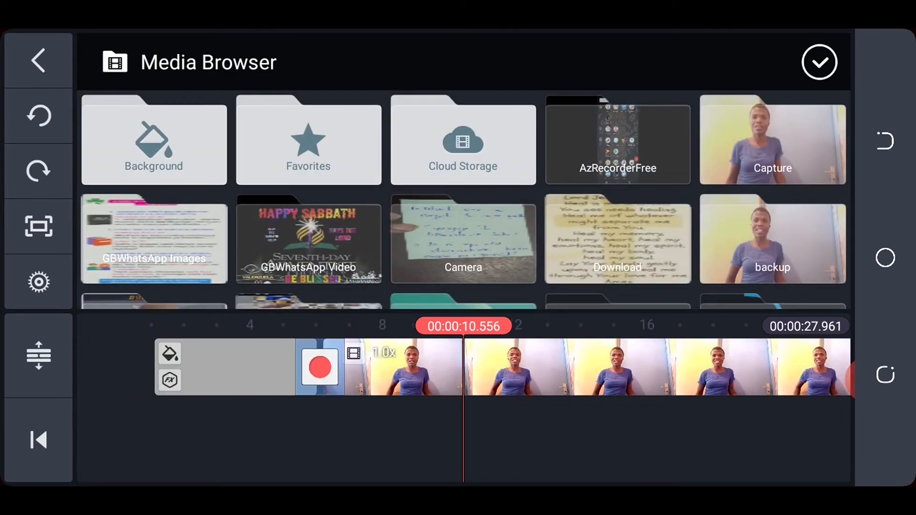
{"action": "left_click", "coordinate": [38, 440]}
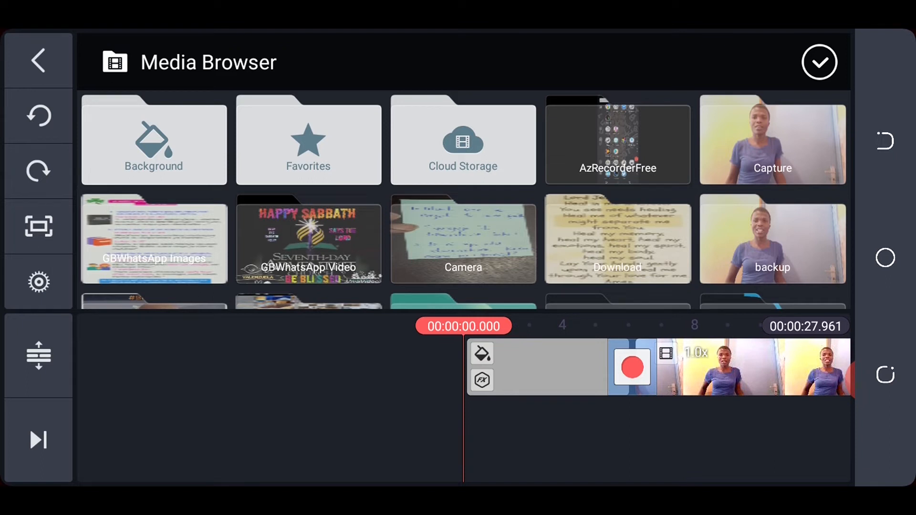
{"action": "left_click", "coordinate": [39, 61]}
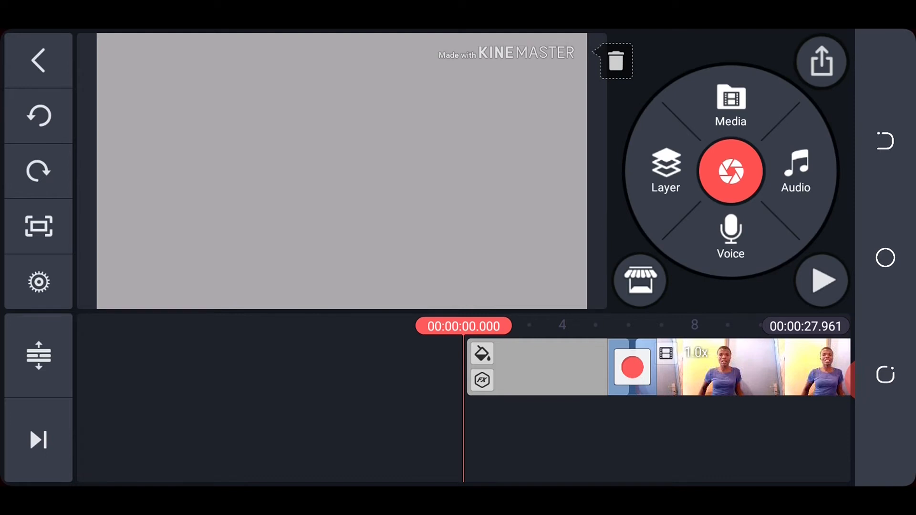
{"action": "left_click", "coordinate": [795, 169]}
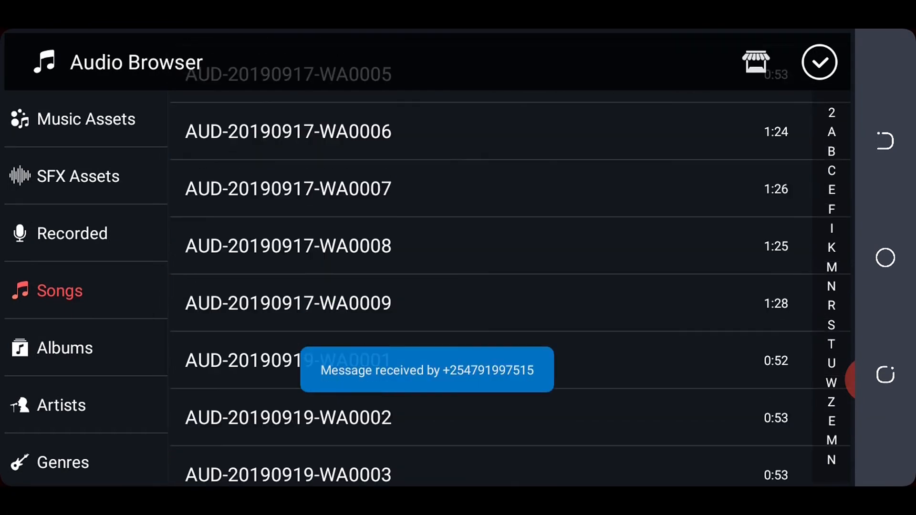
- Add 'Nicolai Heidlas - Wings (No Copyright Music)' from the Albums list as background music
{"action": "scroll", "scroll_direction": "down", "scroll_amount": 3}
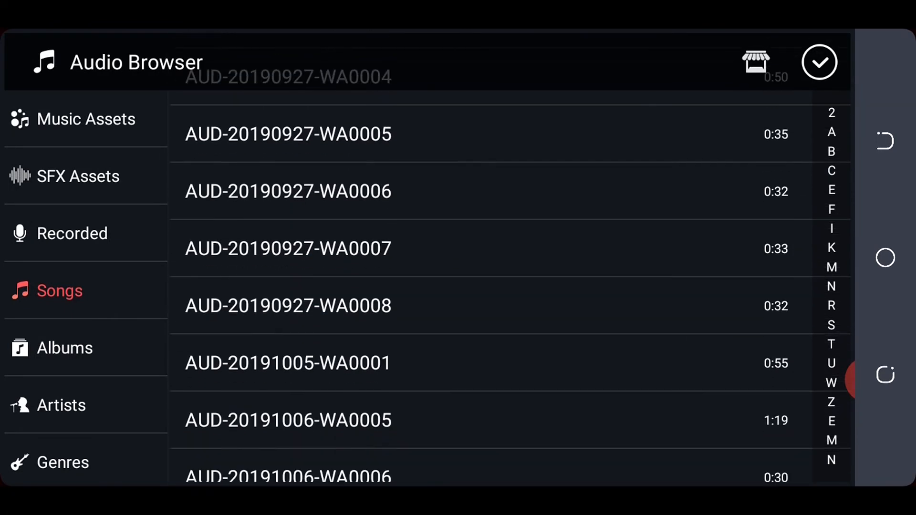
{"action": "scroll", "scroll_direction": "down", "scroll_amount": 3}
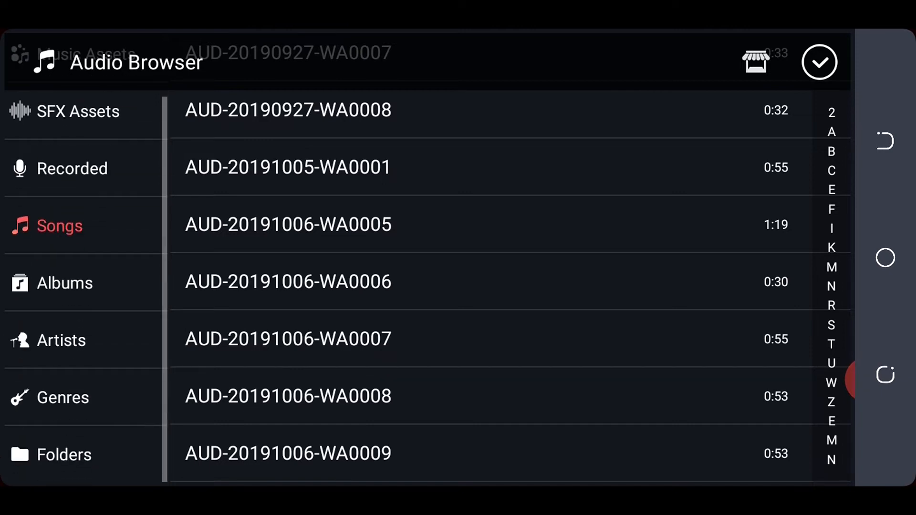
{"action": "left_click", "coordinate": [65, 283]}
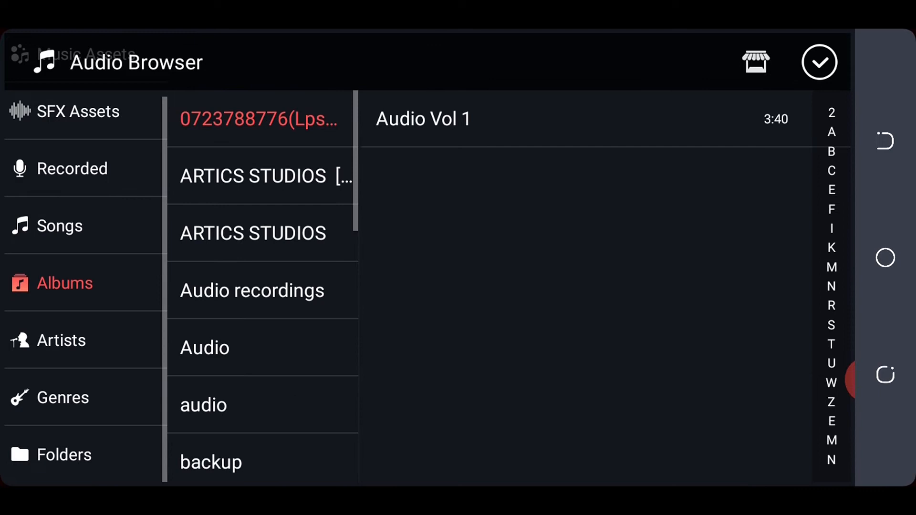
{"action": "scroll", "scroll_direction": "down", "scroll_amount": 3}
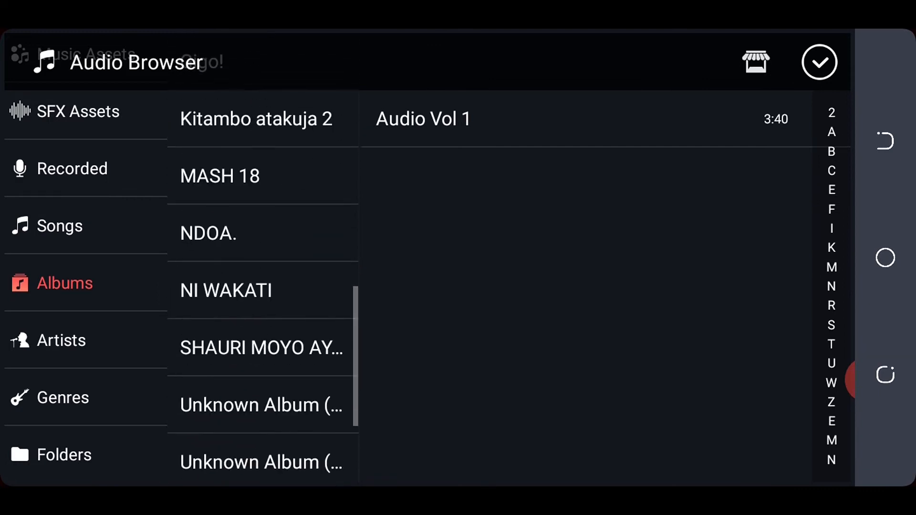
{"action": "scroll", "scroll_direction": "down", "scroll_amount": 3}
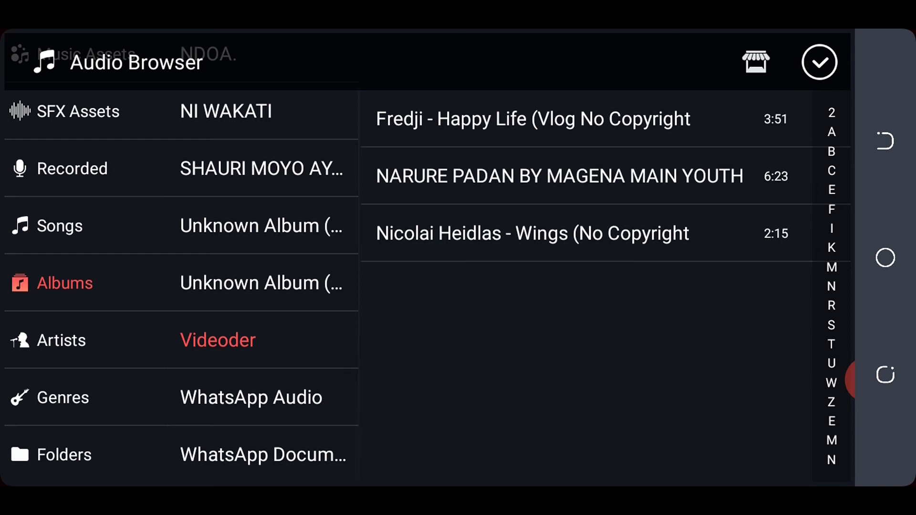
{"action": "left_click", "coordinate": [531, 233]}
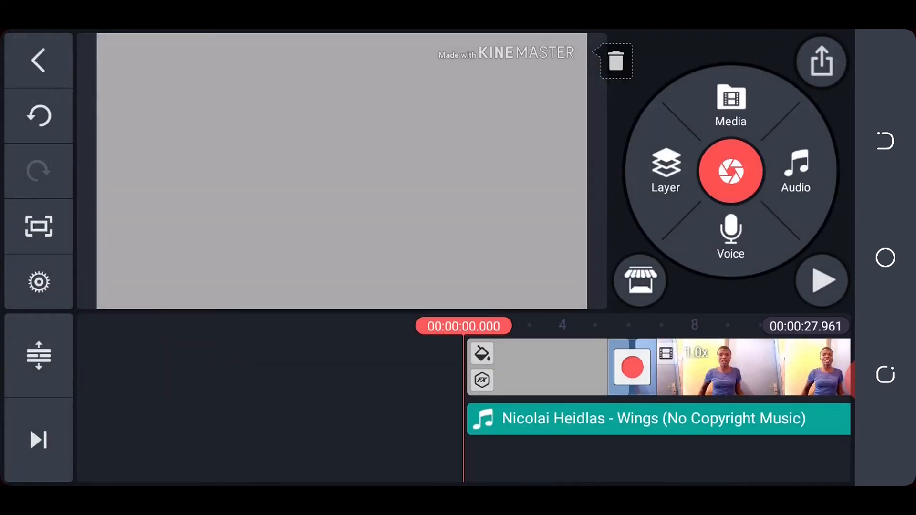
- Trim the Wings music at the five-second mark and preview the shortened opening
{"action": "left_click", "coordinate": [820, 280]}
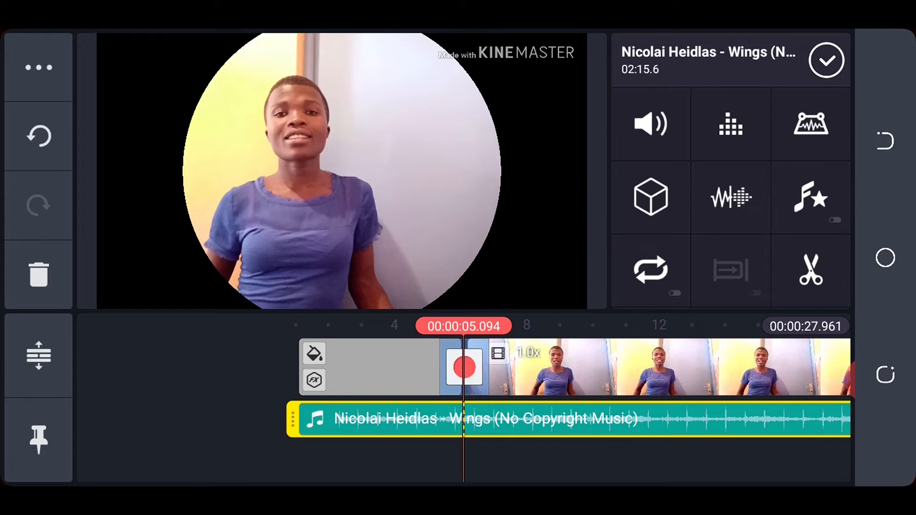
{"action": "left_click", "coordinate": [810, 270]}
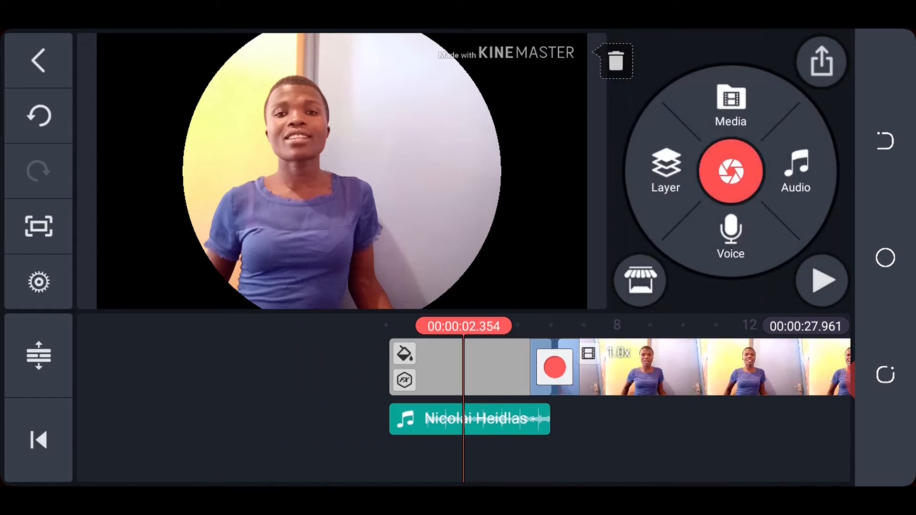
{"action": "left_click", "coordinate": [822, 280]}
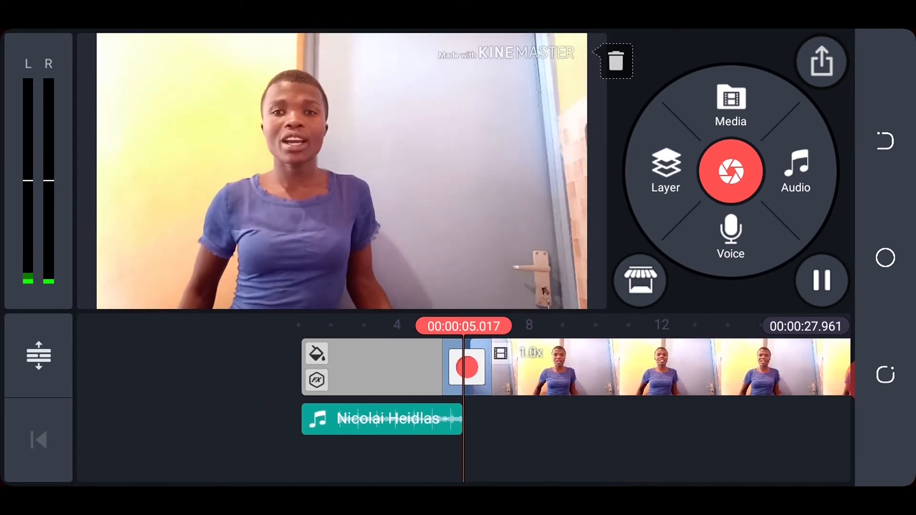
{"action": "left_click", "coordinate": [382, 418]}
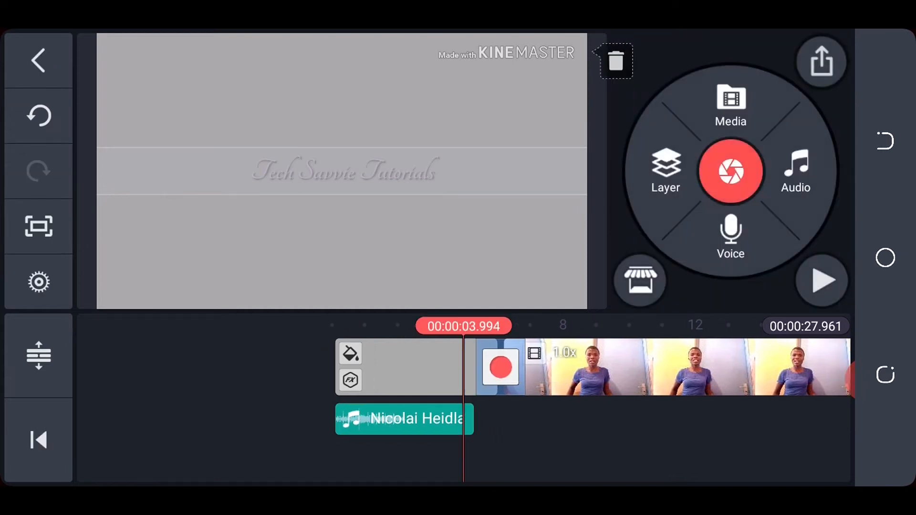
{"action": "left_click", "coordinate": [821, 280]}
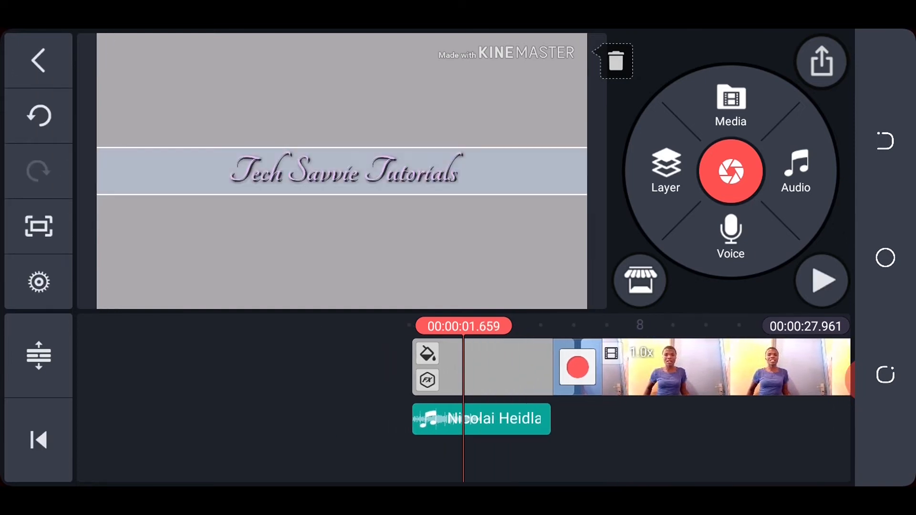
{"action": "left_click", "coordinate": [481, 419]}
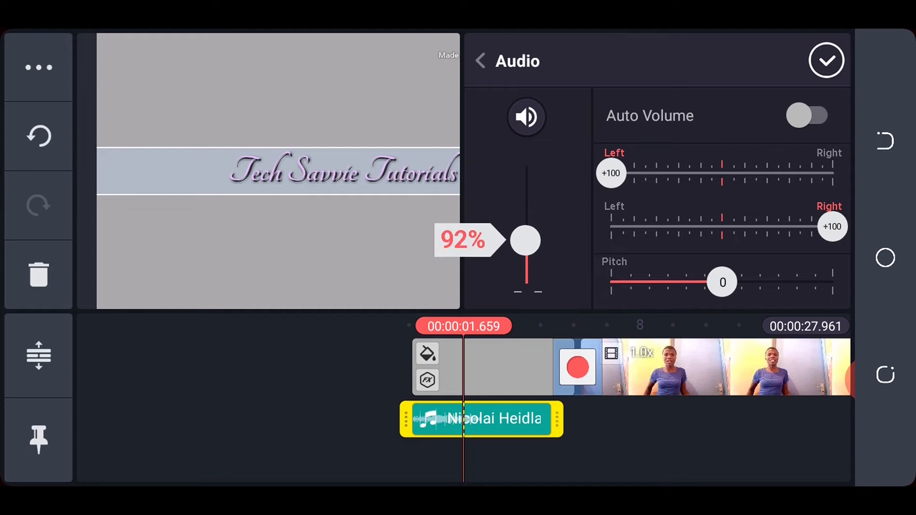
- Lower the Wings music volume to 62%, preview from the start, and open the media browser
{"action": "left_click_drag", "start_coordinate": [525, 240], "coordinate": [525, 255]}
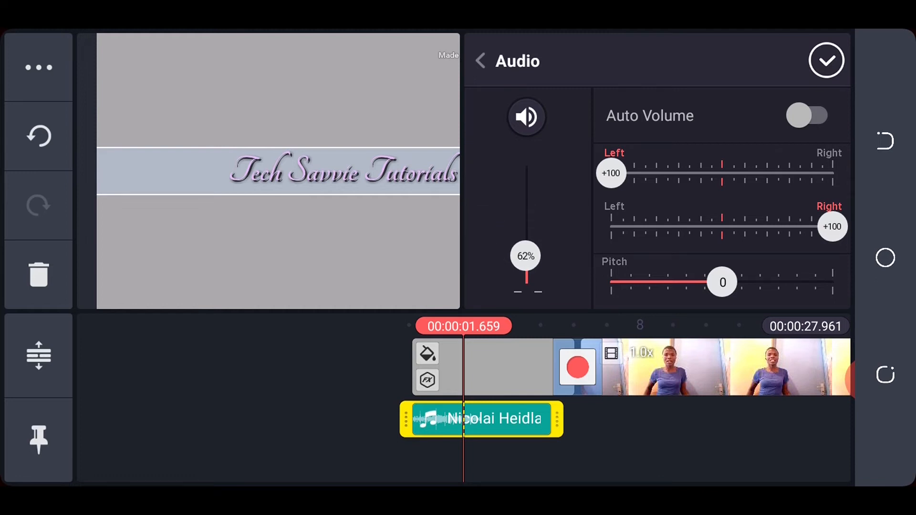
{"action": "left_click", "coordinate": [825, 60]}
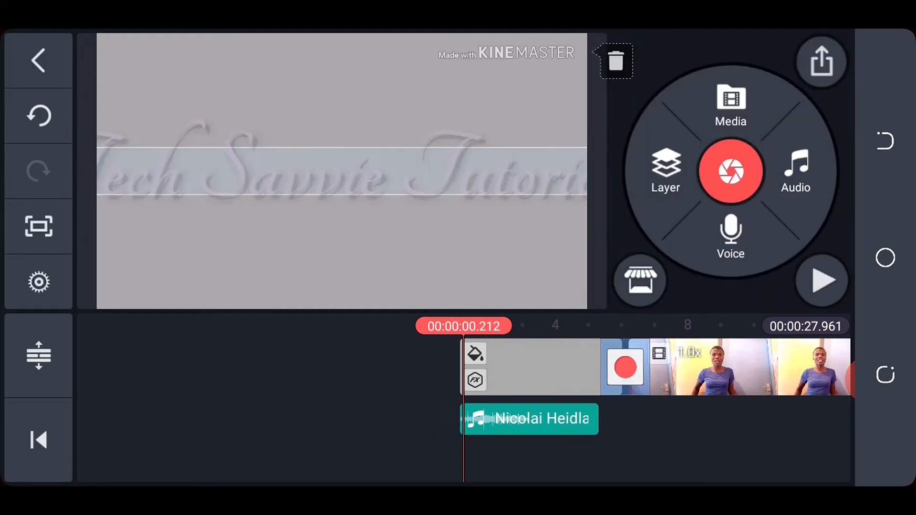
{"action": "left_click", "coordinate": [821, 280]}
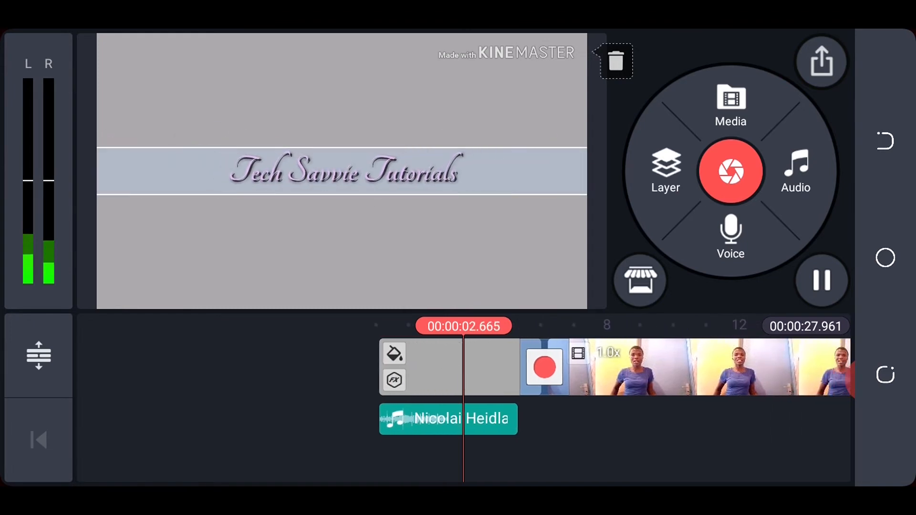
{"action": "left_click", "coordinate": [821, 281]}
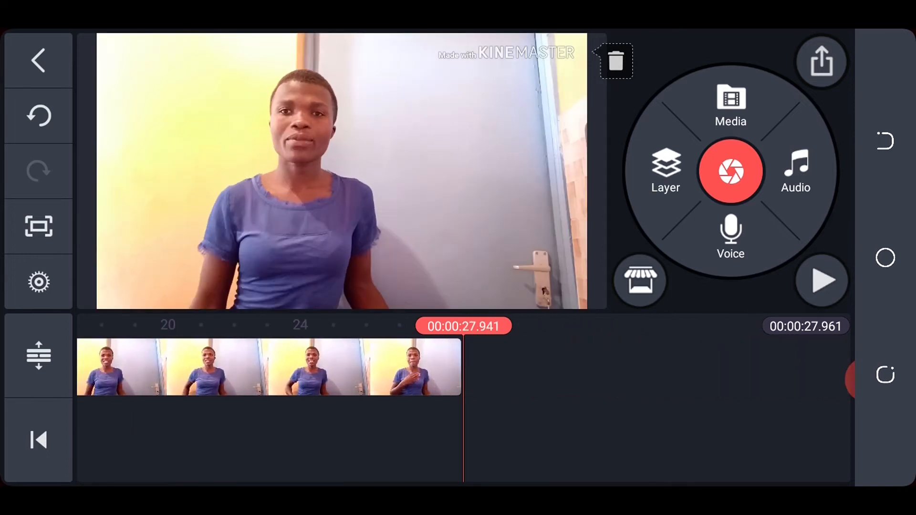
{"action": "left_click", "coordinate": [730, 104]}
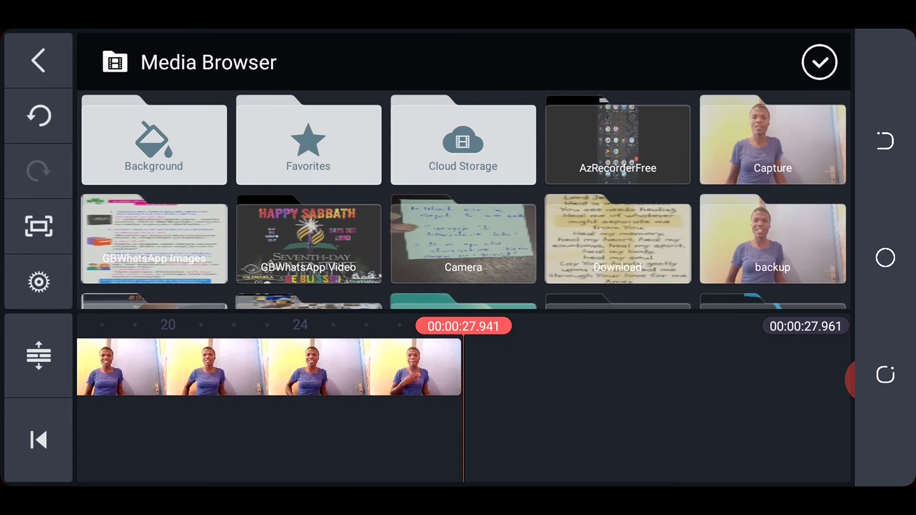
- Append a grey solid background clip and give it a basic title effect
{"action": "left_click", "coordinate": [154, 140]}
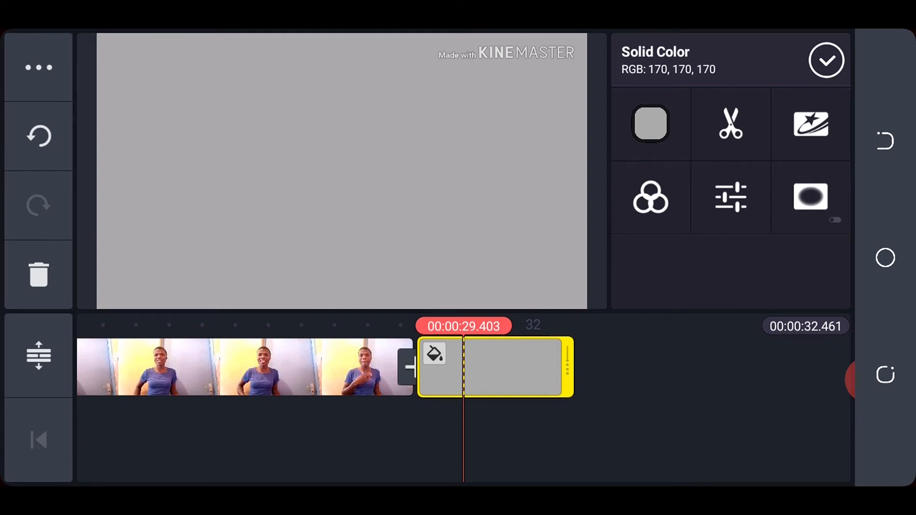
{"action": "left_click", "coordinate": [810, 123]}
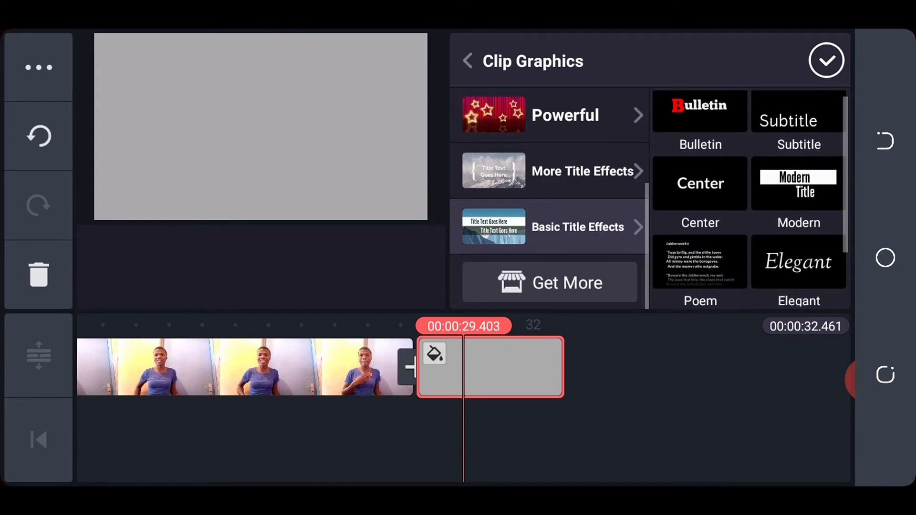
{"action": "left_click", "coordinate": [577, 227]}
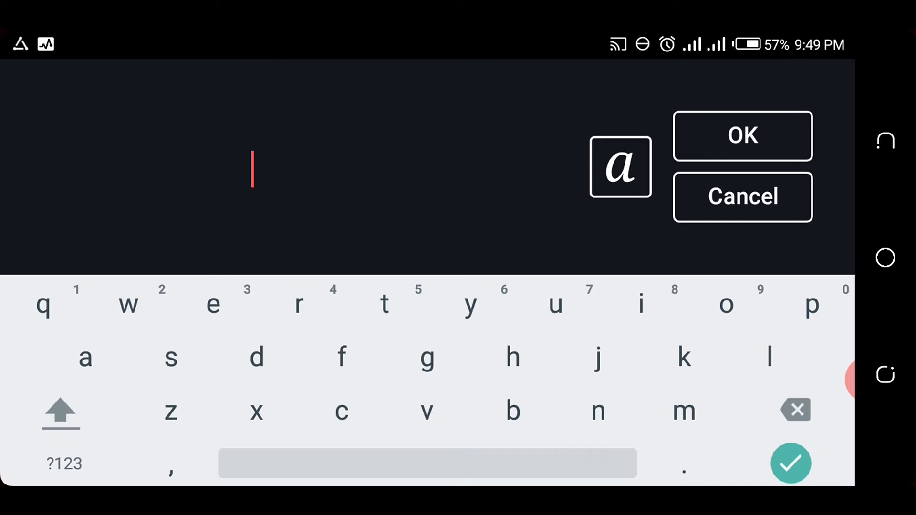
- Enter the title 'My Little World' in the Tangerine handwriting font
{"action": "type", "text": "My Little W"}
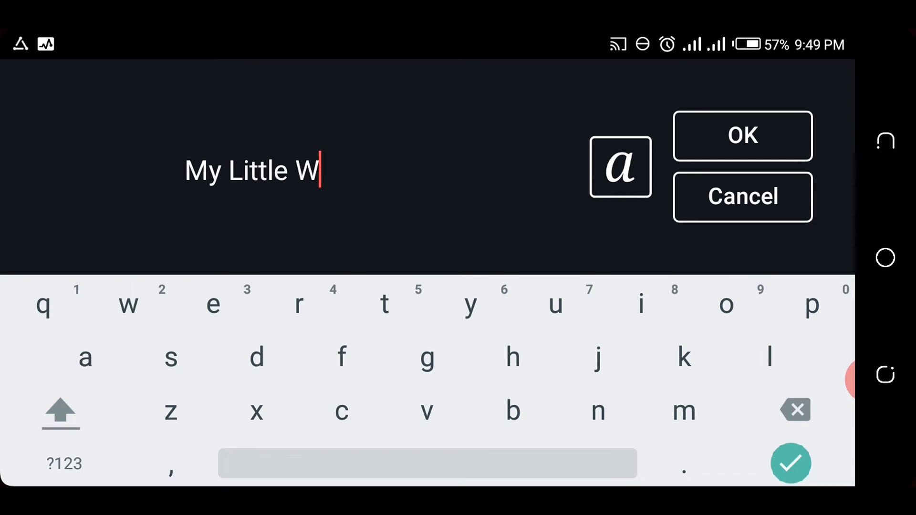
{"action": "type", "text": "orld"}
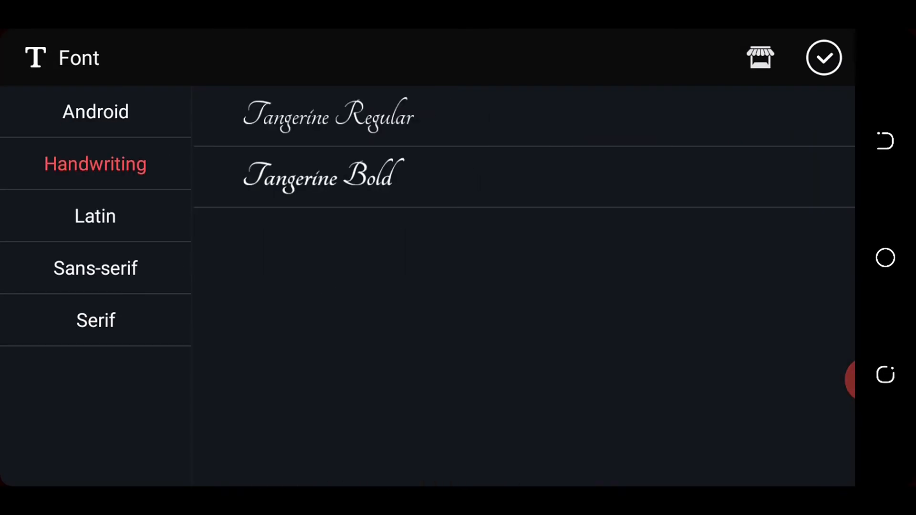
{"action": "left_click", "coordinate": [96, 216]}
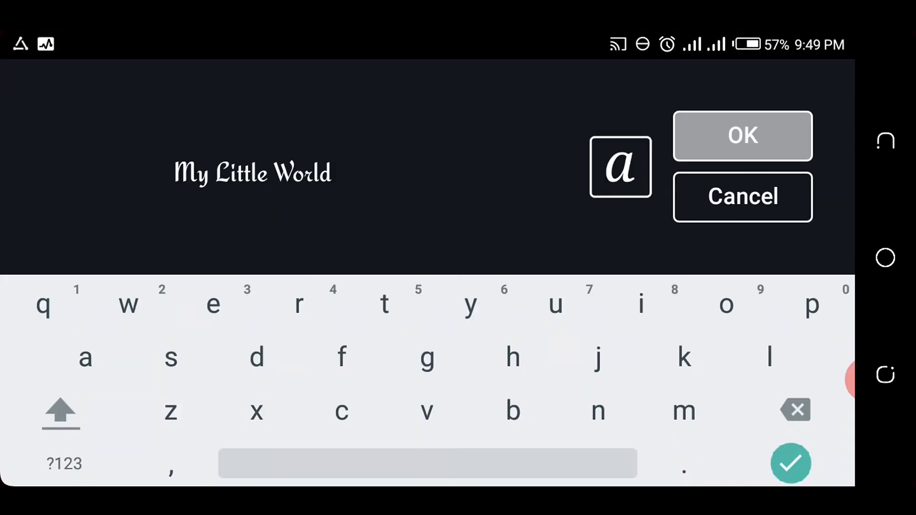
{"action": "left_click", "coordinate": [742, 135]}
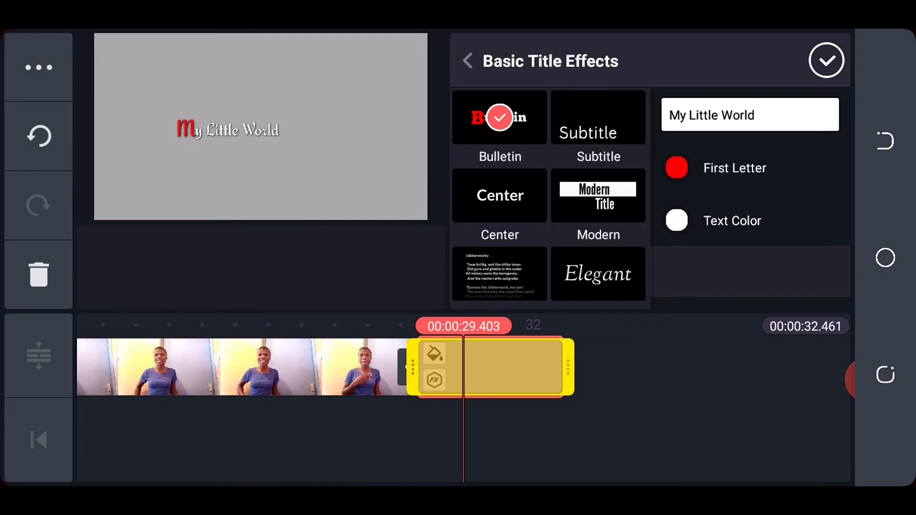
- Color the title text lavender with a light blue first letter and finish editing
{"action": "left_click", "coordinate": [676, 220]}
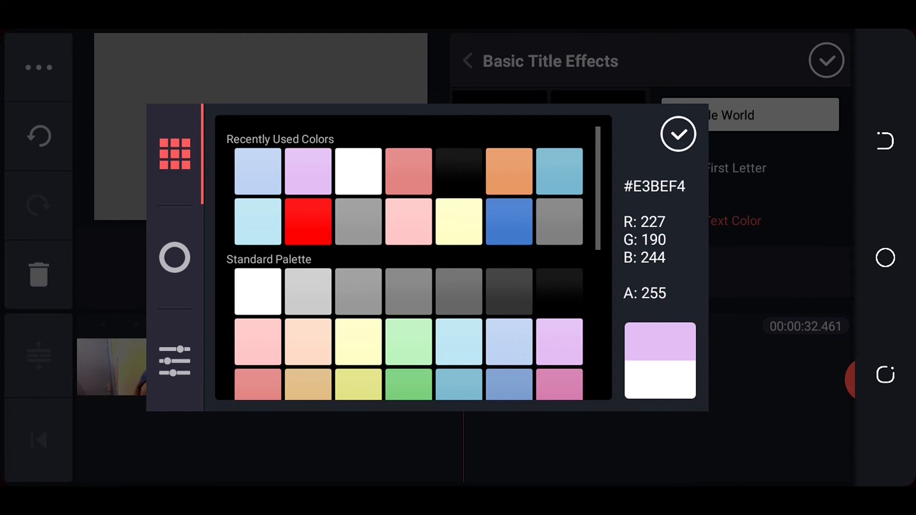
{"action": "left_click", "coordinate": [677, 133]}
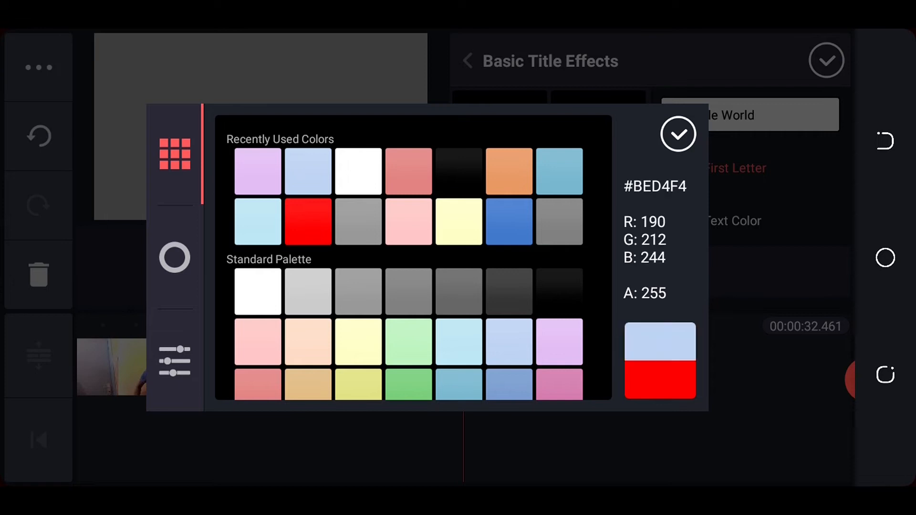
{"action": "left_click", "coordinate": [677, 133]}
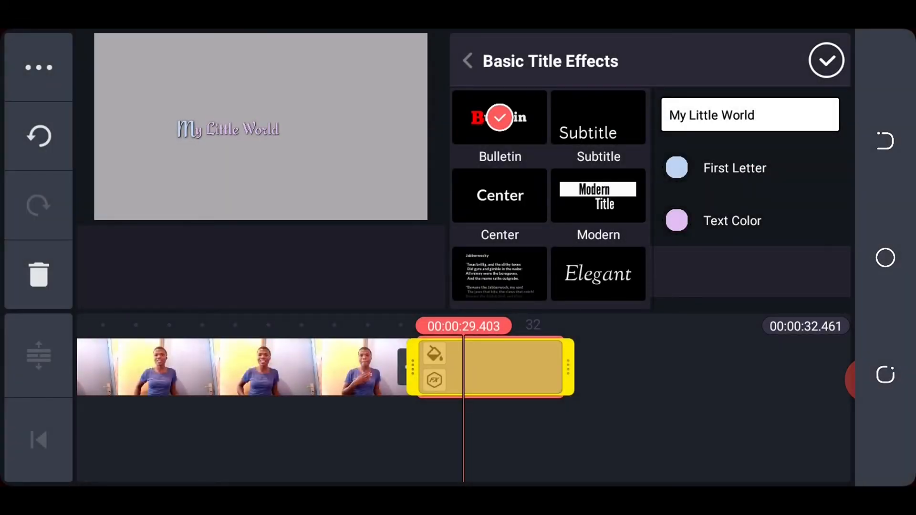
{"action": "left_click", "coordinate": [825, 60]}
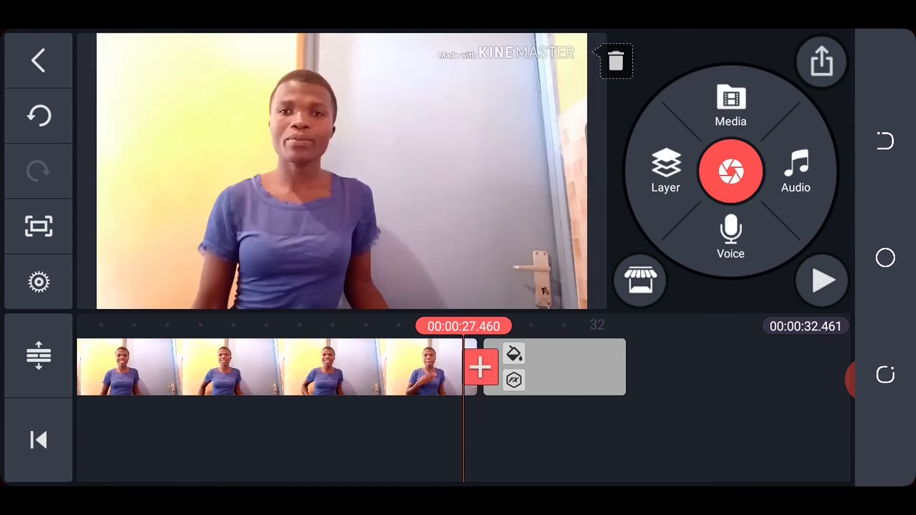
- Add a Sentimental transition between the talking-head and title clips, preview it, and open Audio
{"action": "left_click", "coordinate": [479, 367]}
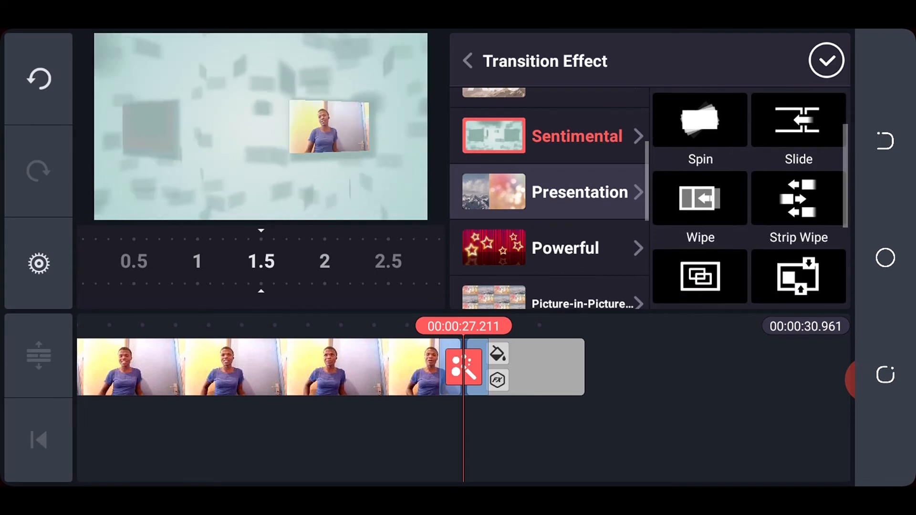
{"action": "left_click", "coordinate": [580, 192]}
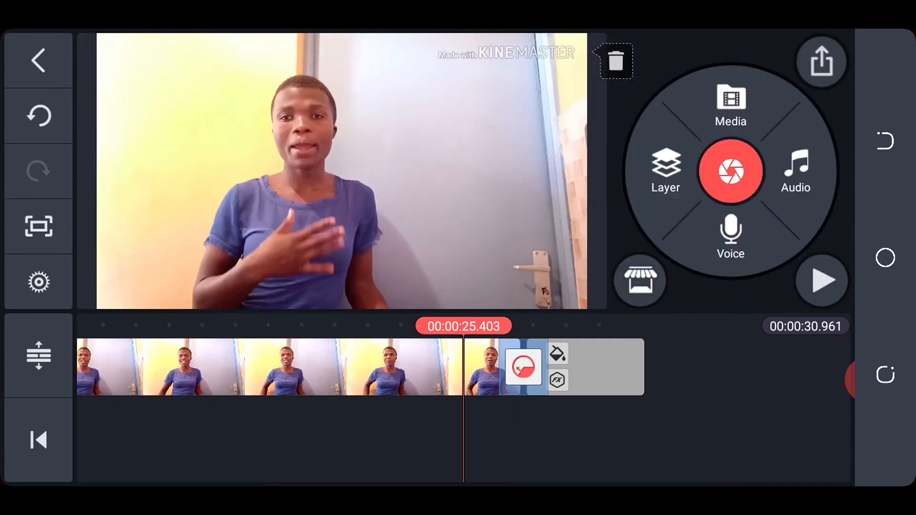
{"action": "left_click", "coordinate": [820, 280]}
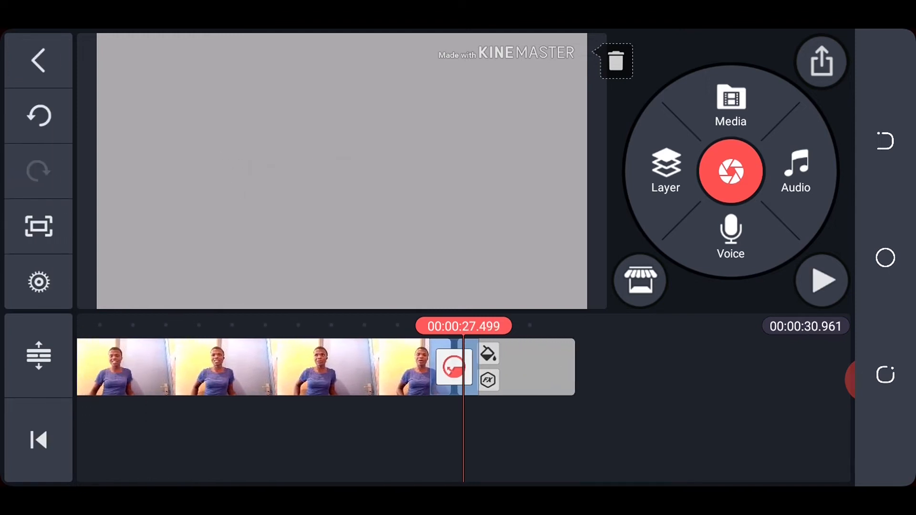
{"action": "left_click", "coordinate": [795, 172]}
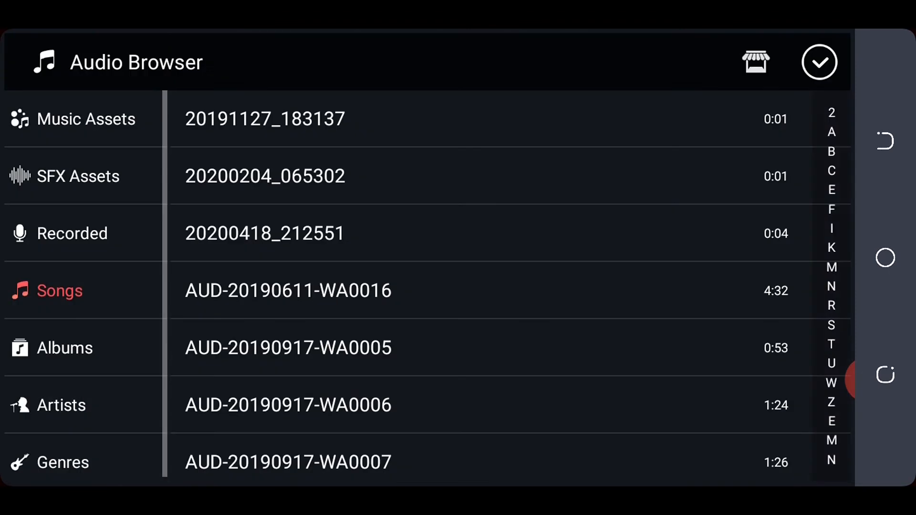
- Browse the audio library's Albums and Videoder album to locate the Wings track
{"action": "left_click", "coordinate": [65, 347]}
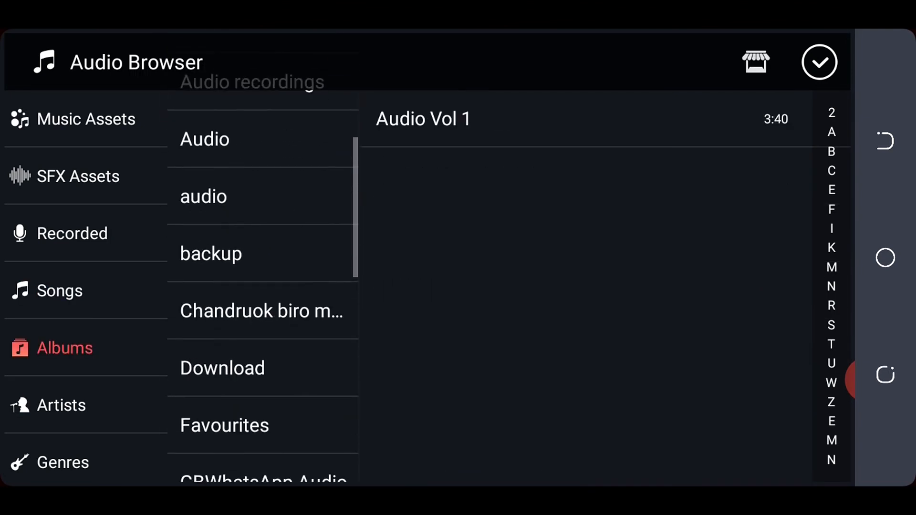
{"action": "left_click", "coordinate": [217, 340]}
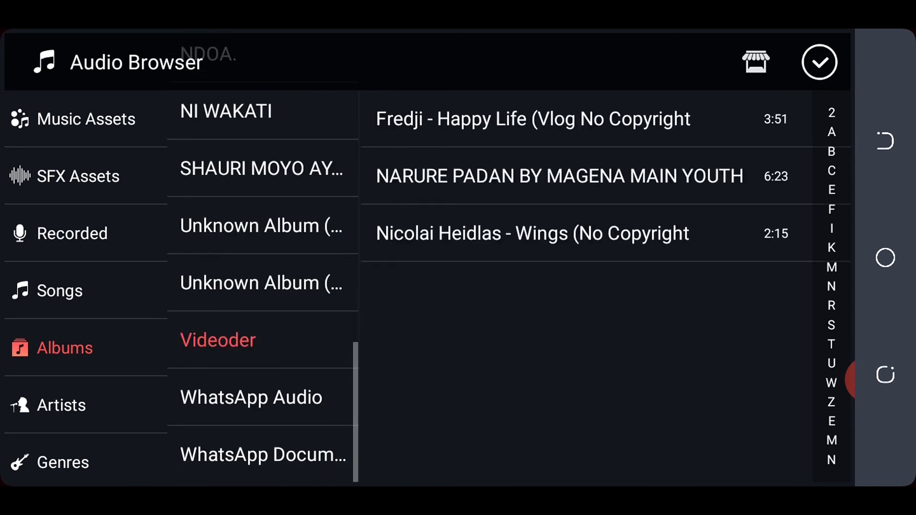
{"action": "left_click", "coordinate": [819, 62]}
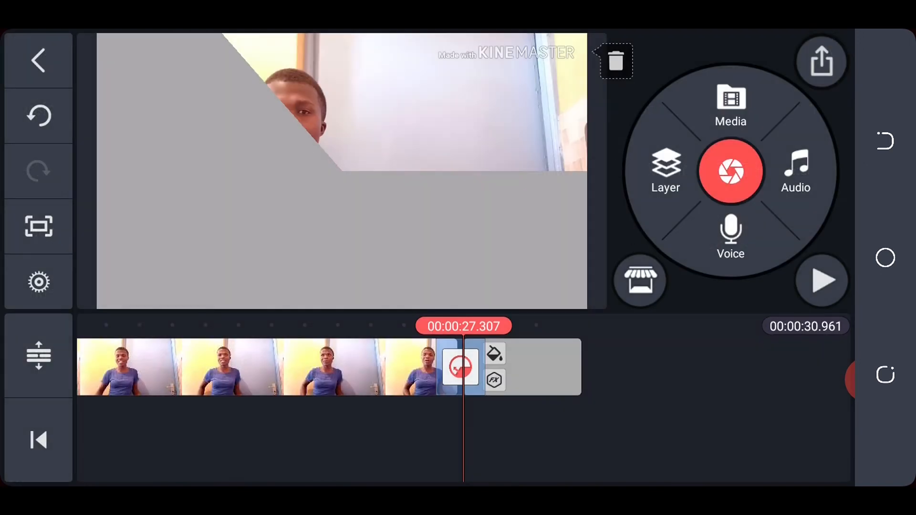
{"action": "left_click", "coordinate": [796, 172]}
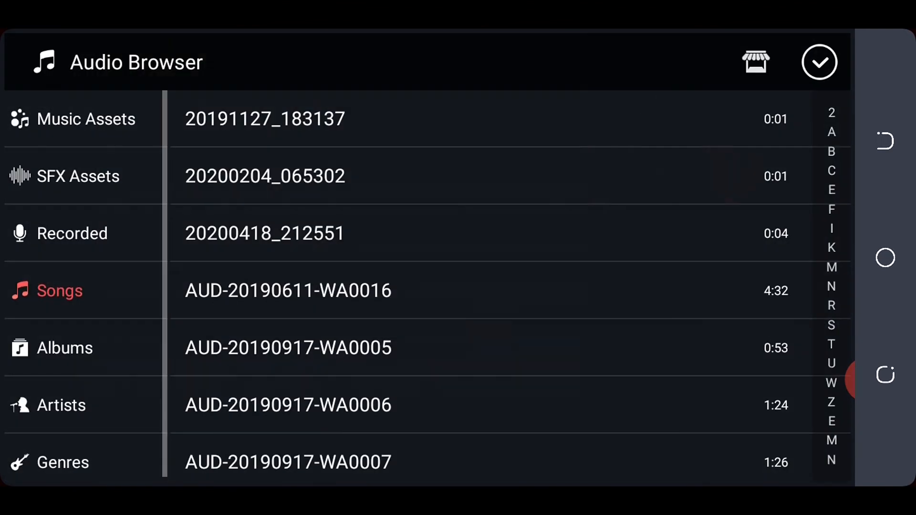
{"action": "left_click", "coordinate": [64, 348]}
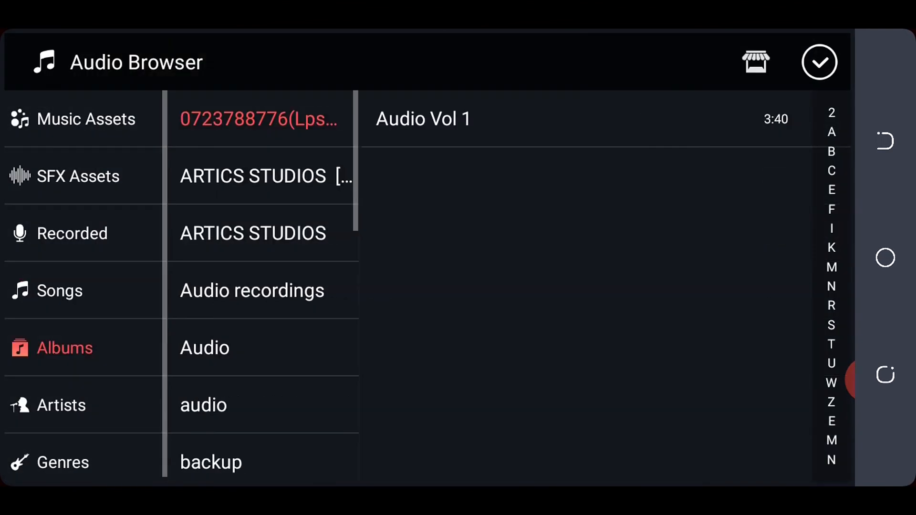
{"action": "scroll", "scroll_direction": "down", "scroll_amount": 3}
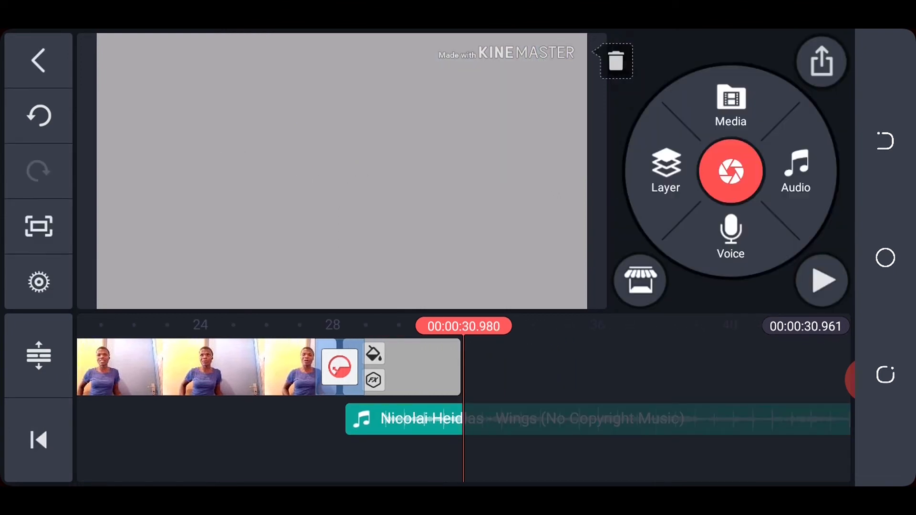
- Trim the second Wings music clip to end with the video and adjust its volume
{"action": "left_click", "coordinate": [526, 418]}
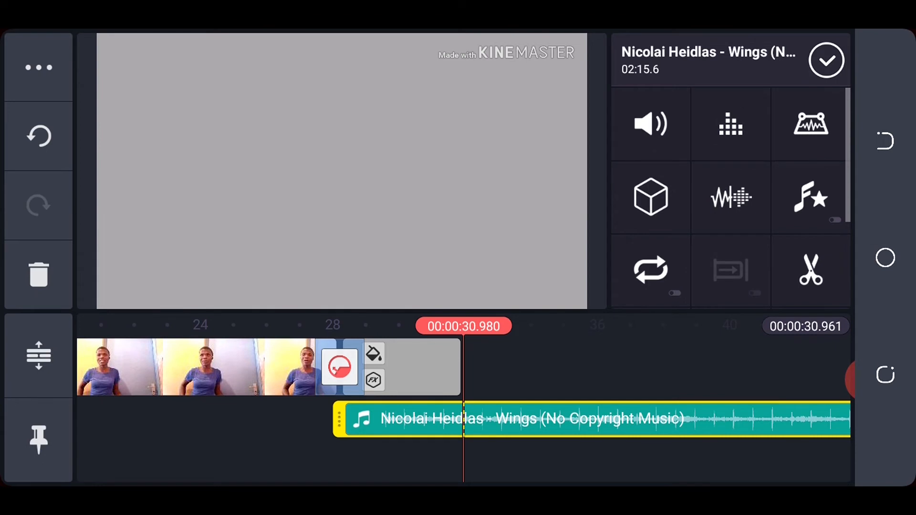
{"action": "left_click", "coordinate": [810, 270]}
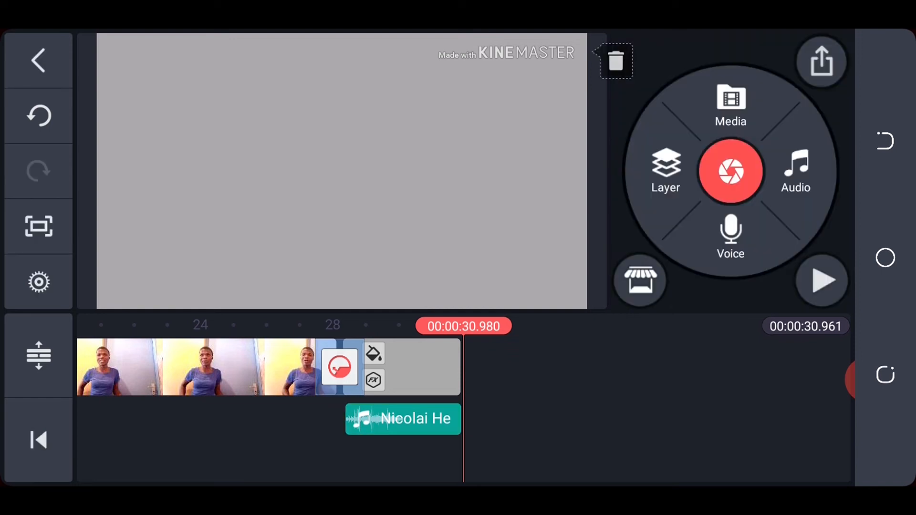
{"action": "left_click", "coordinate": [402, 419]}
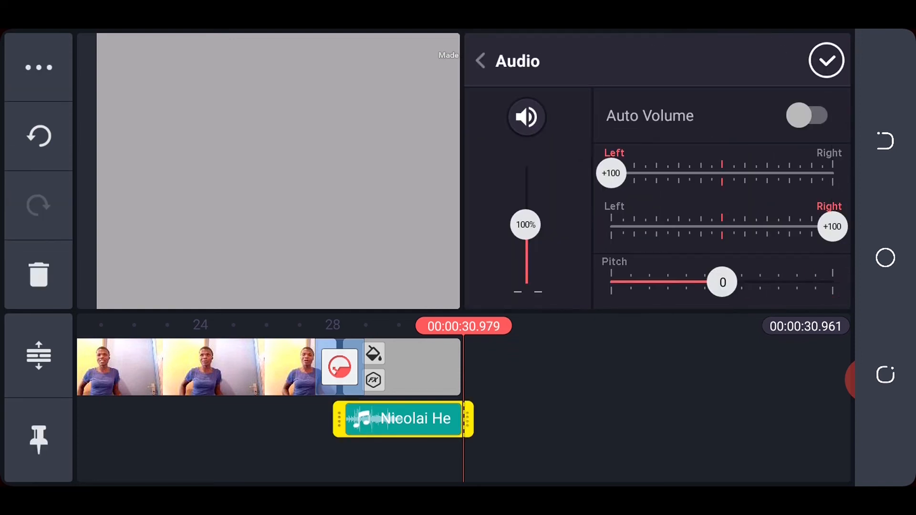
{"action": "left_click_drag", "start_coordinate": [525, 223], "coordinate": [525, 276]}
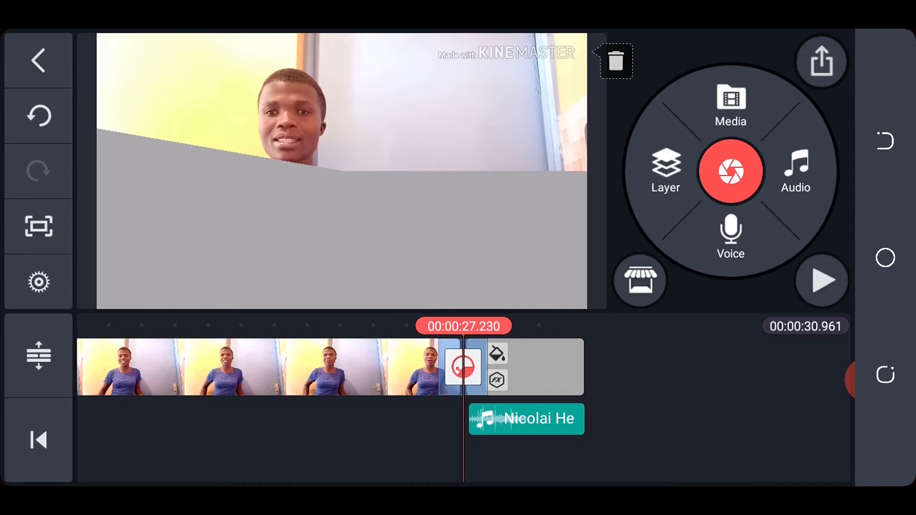
- Preview the ending, then append a white (255,255,255) solid-colour clip as the end card
{"action": "left_click", "coordinate": [821, 280]}
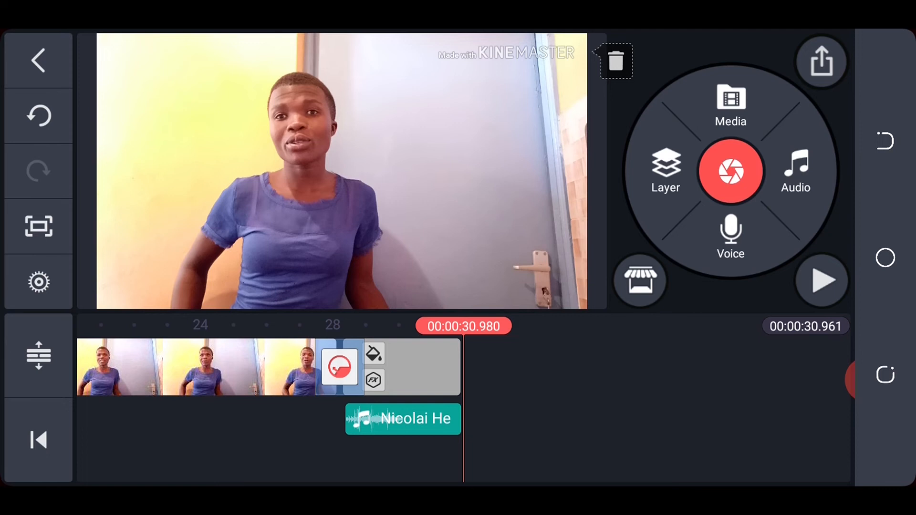
{"action": "left_click", "coordinate": [373, 353]}
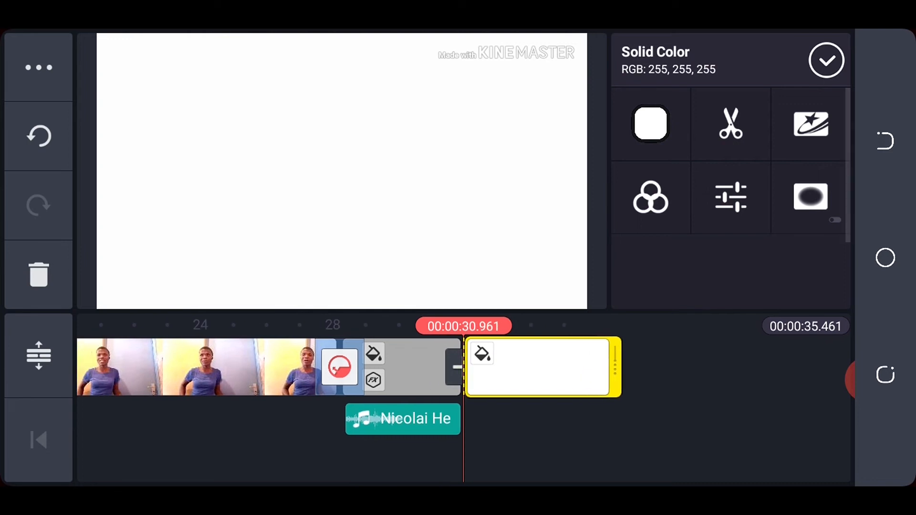
- Title the end card 'The Randomness of Life' in Tangerine font with the Stylish Finale effect
{"action": "left_click", "coordinate": [825, 60]}
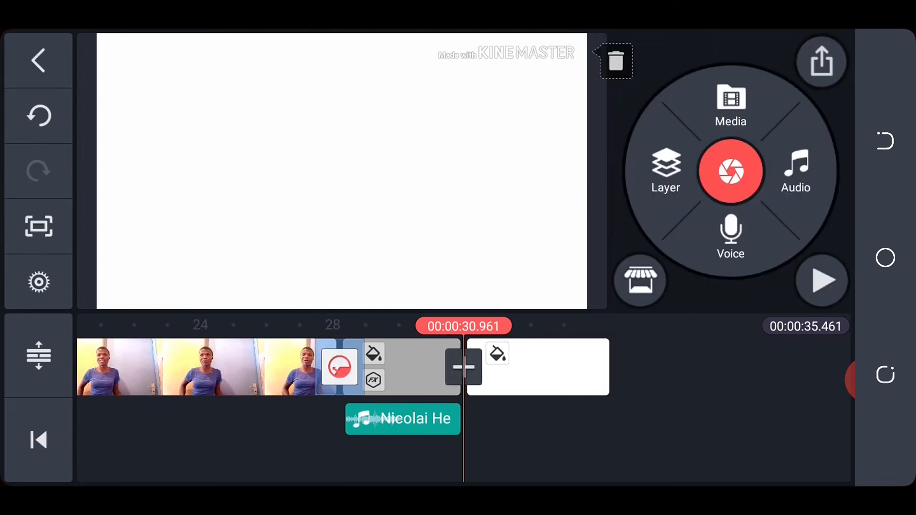
{"action": "left_click", "coordinate": [538, 367]}
{"action": "type", "text": "The Random"}
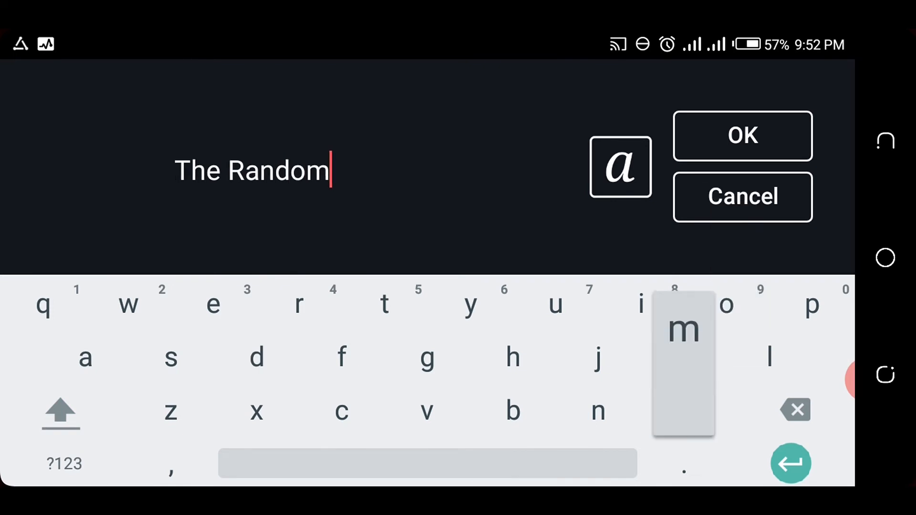
{"action": "type", "text": "ness of"}
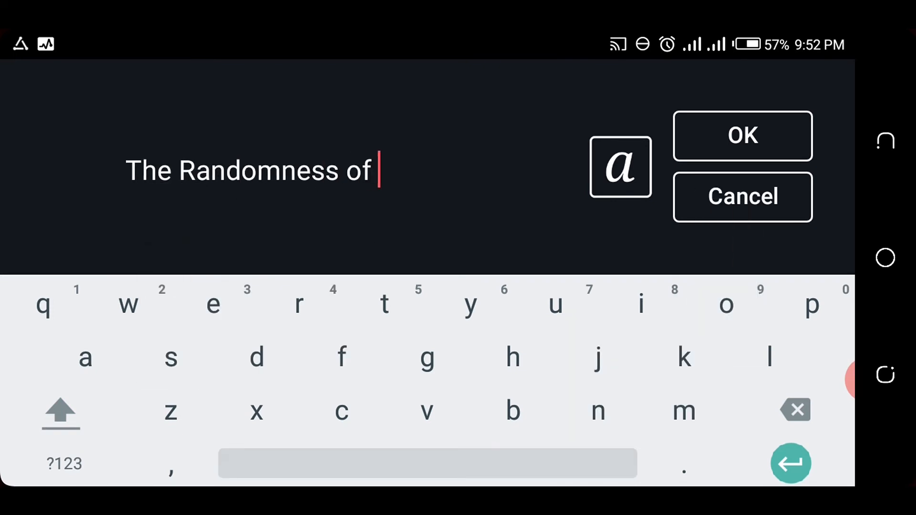
{"action": "type", "text": "Life"}
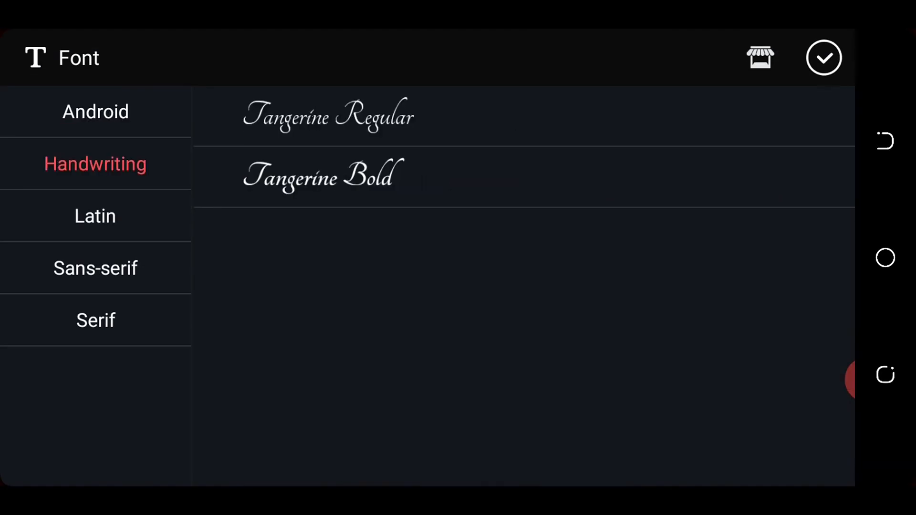
{"action": "left_click", "coordinate": [329, 117]}
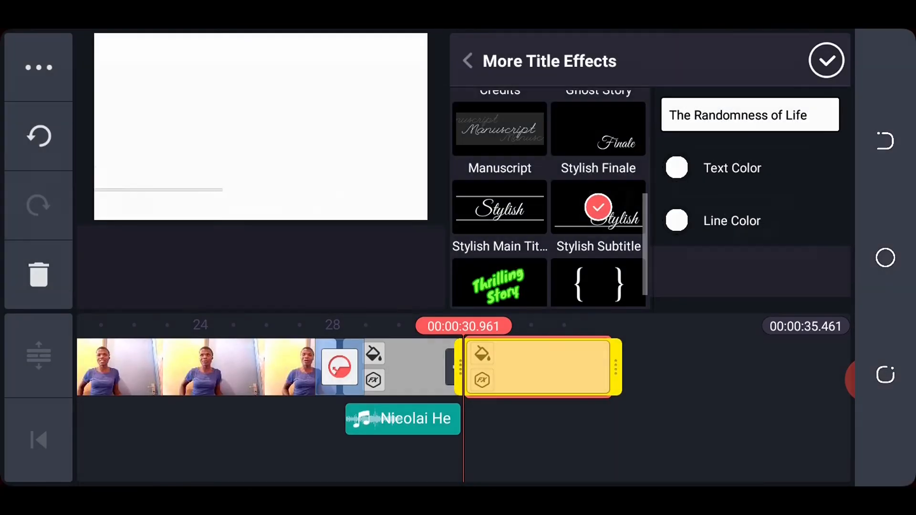
{"action": "left_click", "coordinate": [825, 60]}
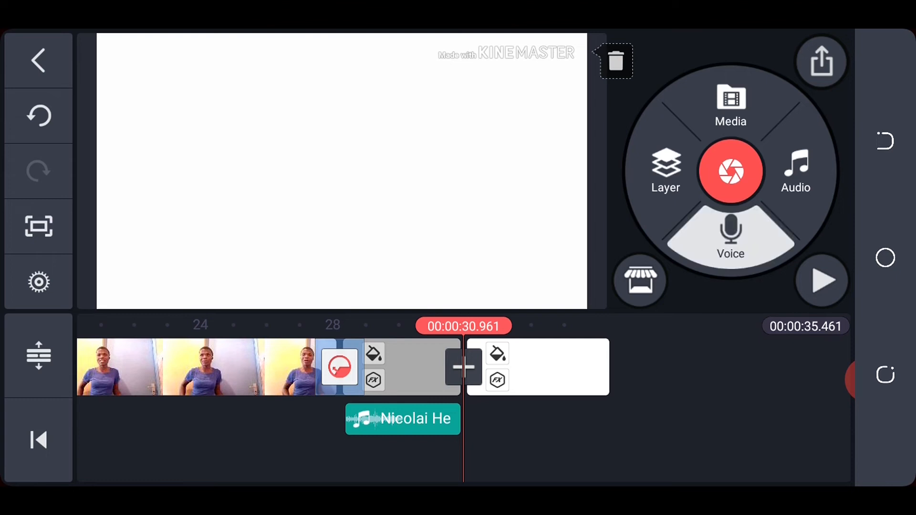
- Record two short voiceovers over the end card, extending the project to 39.938 seconds
{"action": "left_click", "coordinate": [730, 234]}
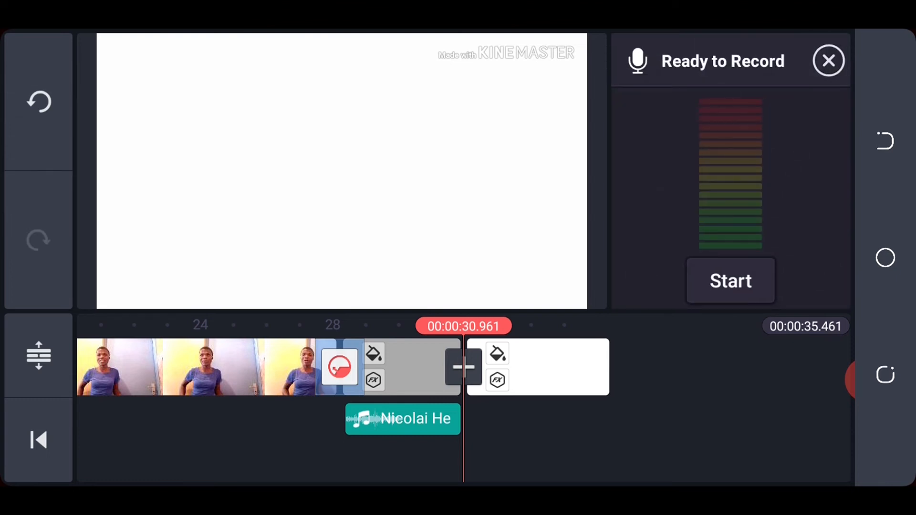
{"action": "left_click", "coordinate": [729, 281]}
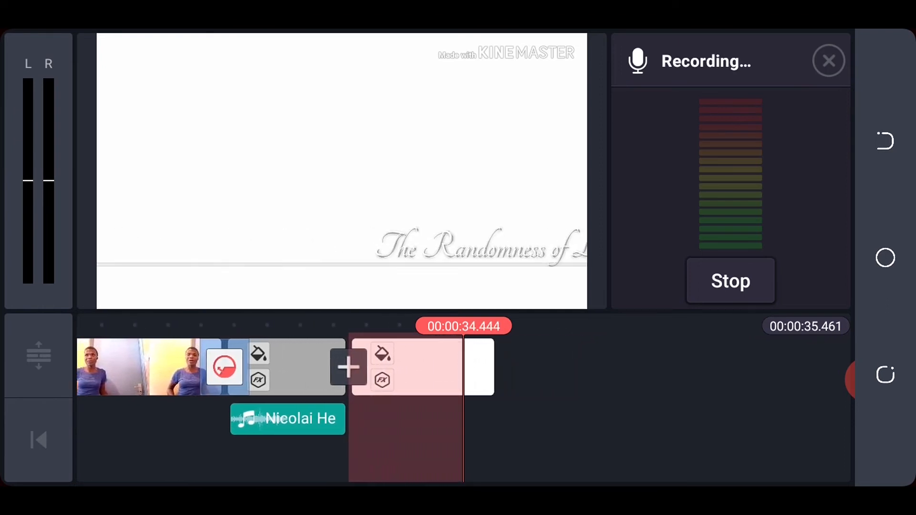
{"action": "left_click", "coordinate": [730, 281]}
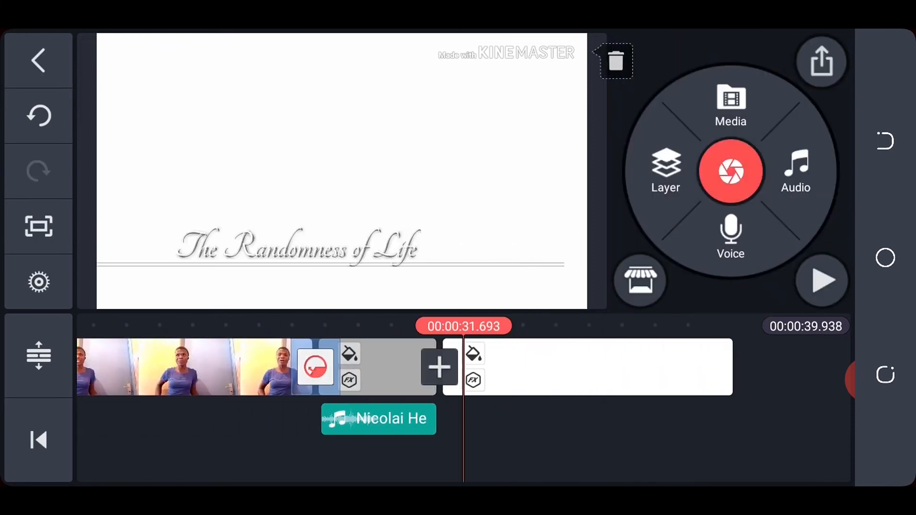
{"action": "left_click", "coordinate": [596, 367]}
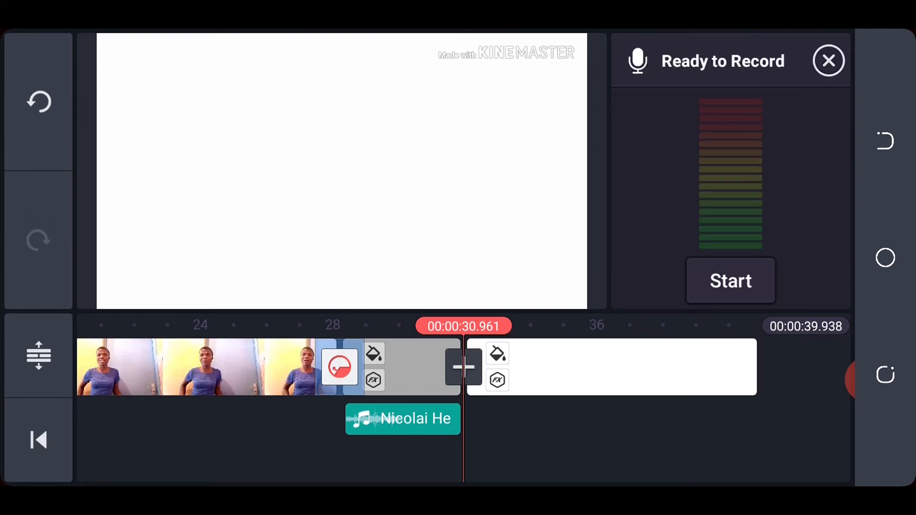
{"action": "left_click", "coordinate": [729, 280]}
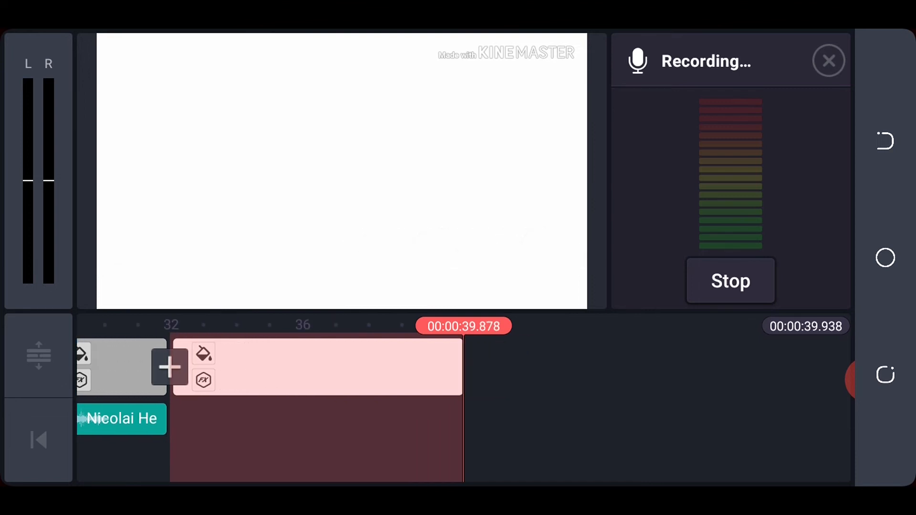
{"action": "left_click", "coordinate": [729, 280]}
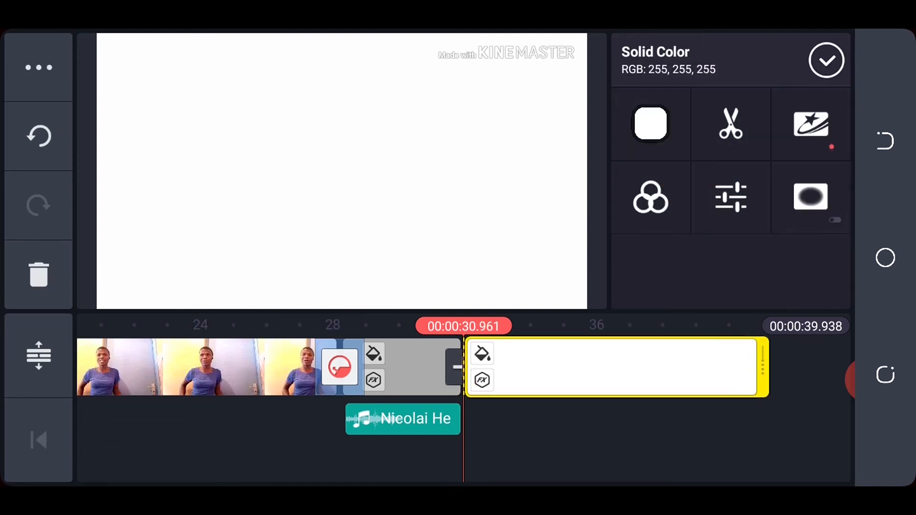
- Deselect the white clip and start a voiceover recording near the 5.5-second mark
{"action": "left_click", "coordinate": [825, 59]}
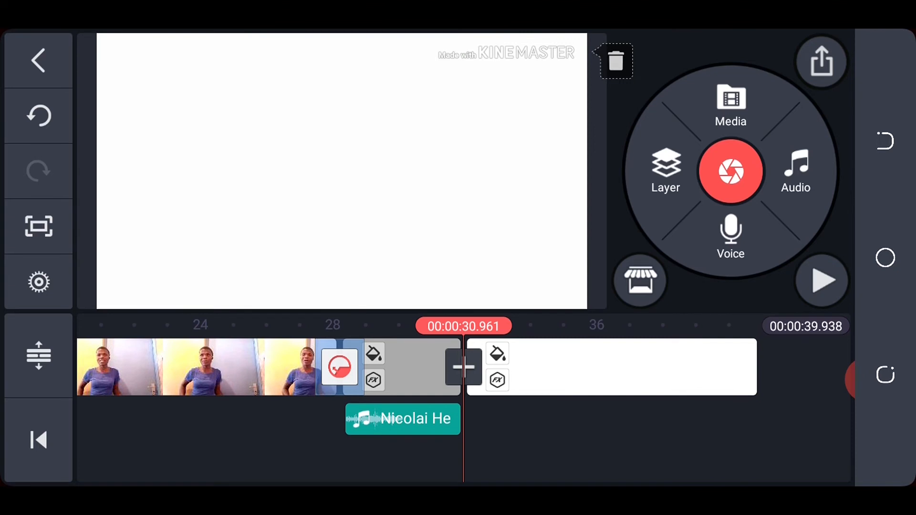
{"action": "left_click", "coordinate": [730, 236]}
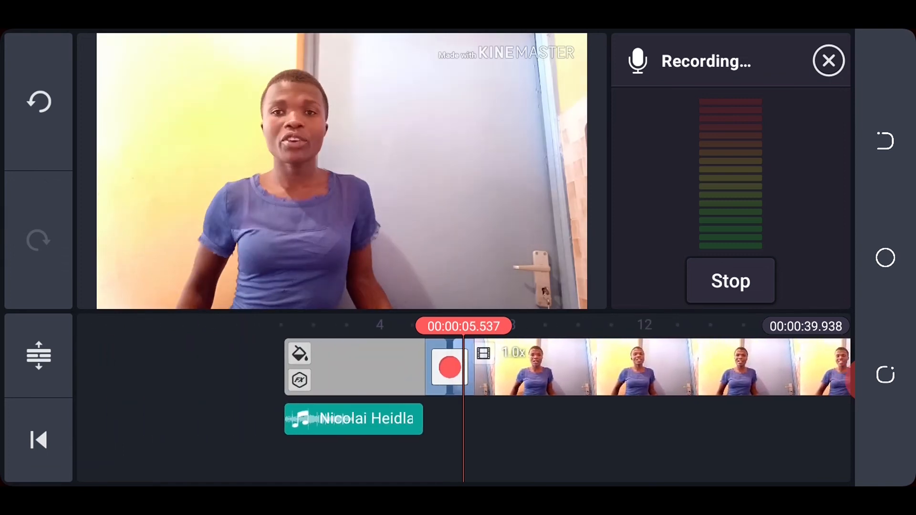
- Stop recording, set the talking-head clip's volume to 0%, and record a new voiceover
{"action": "left_click", "coordinate": [729, 280]}
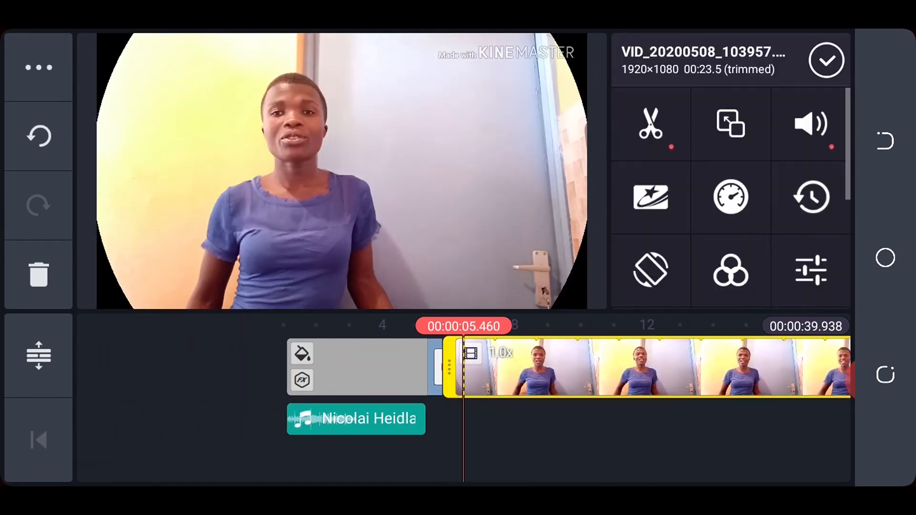
{"action": "left_click", "coordinate": [810, 123]}
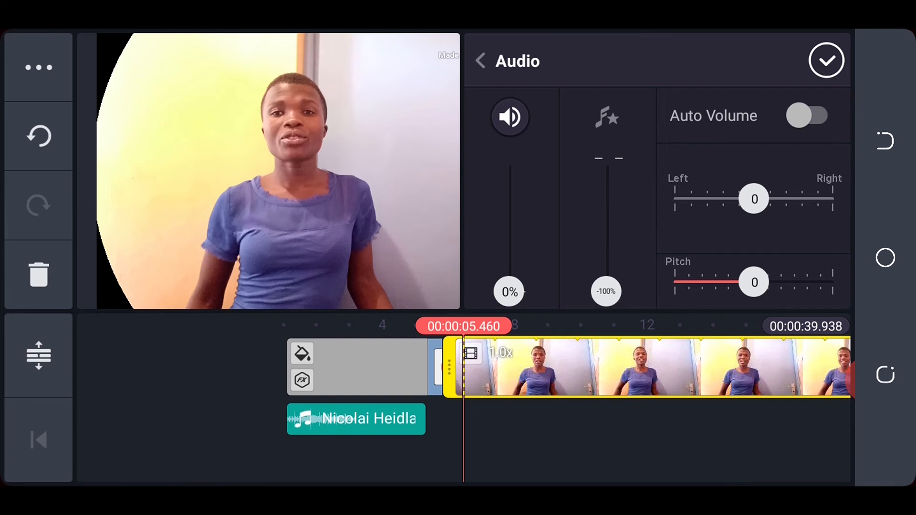
{"action": "left_click", "coordinate": [478, 61]}
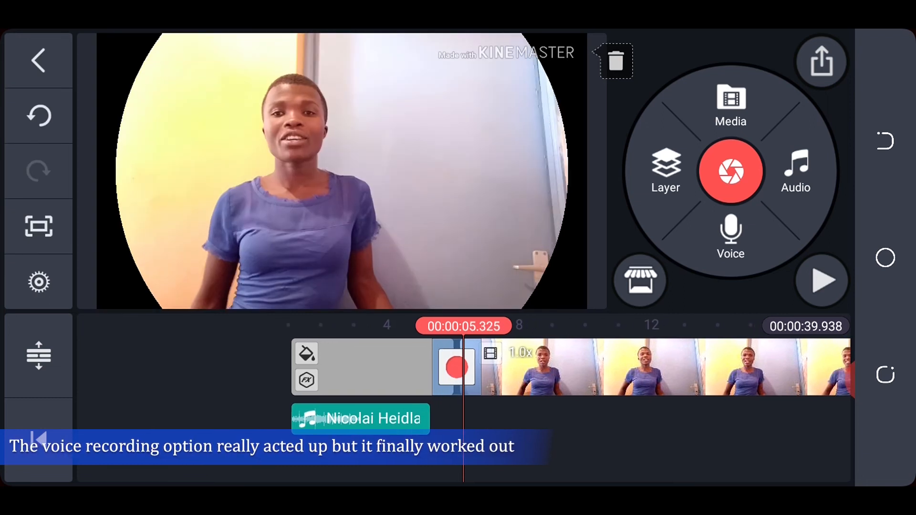
{"action": "left_click", "coordinate": [731, 236]}
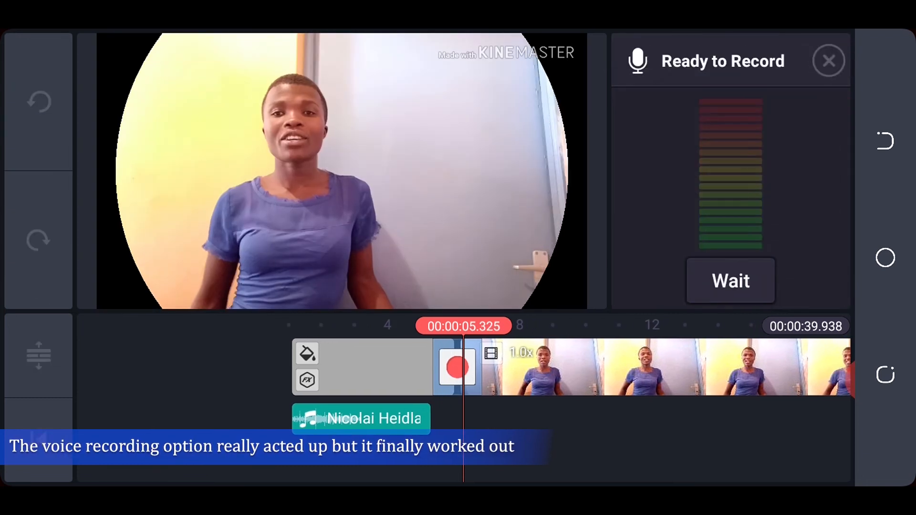
{"action": "left_click", "coordinate": [729, 281]}
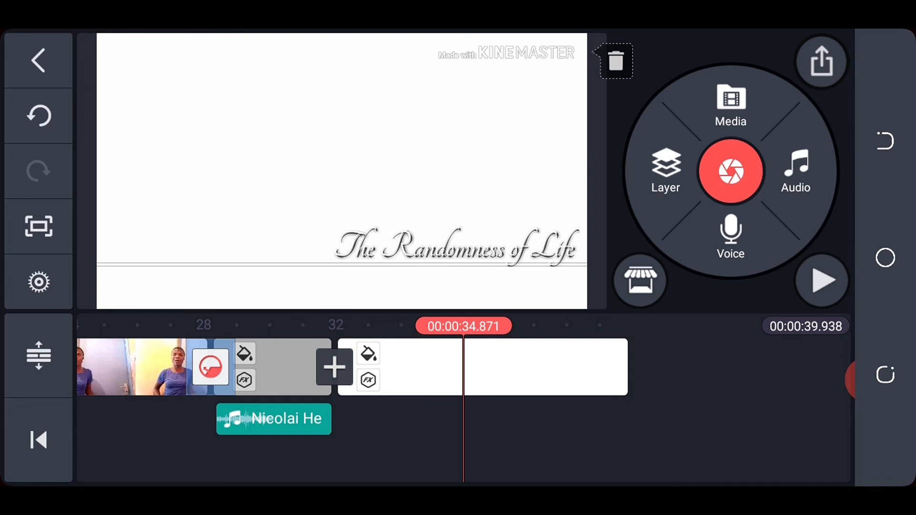
- Bring up the Export and Share settings for the project
{"action": "left_click", "coordinate": [821, 61]}
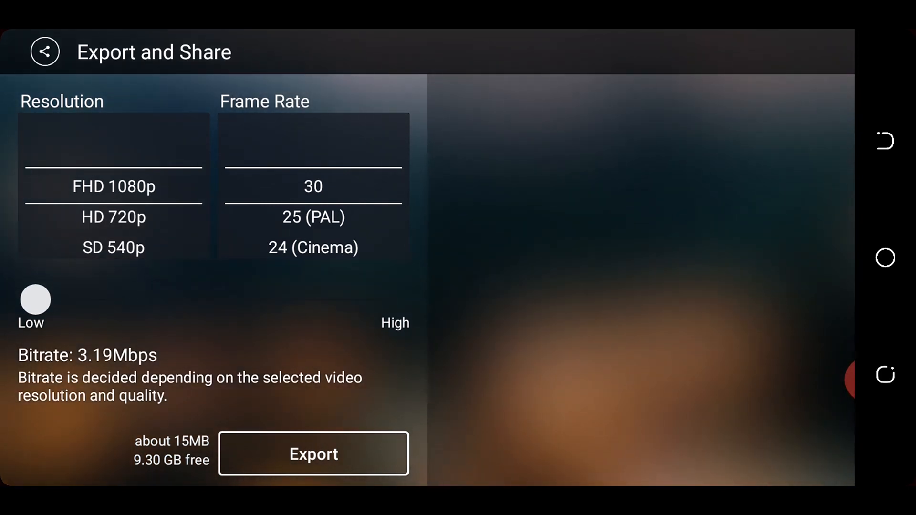
- Export the video at FHD 1080p, 30 fps as Untitled_1080p and return to the editor
{"action": "left_click", "coordinate": [314, 453]}
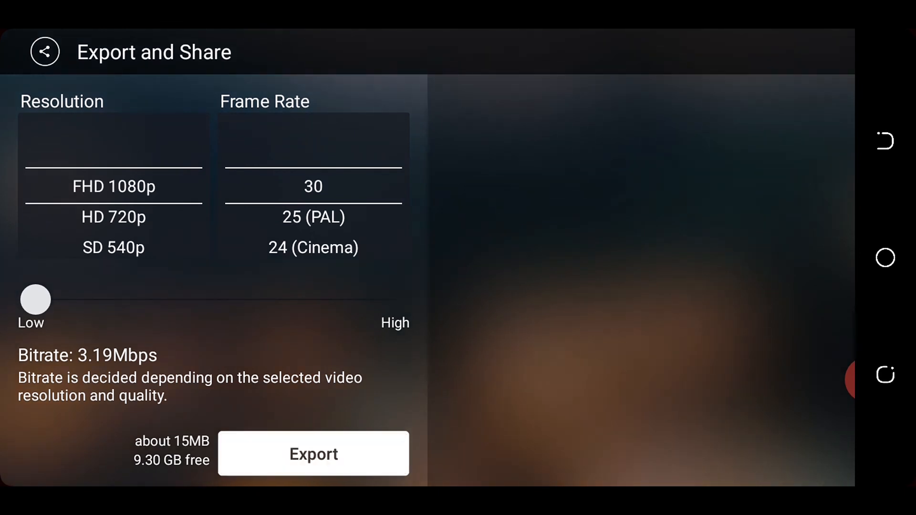
{"action": "left_click", "coordinate": [313, 453]}
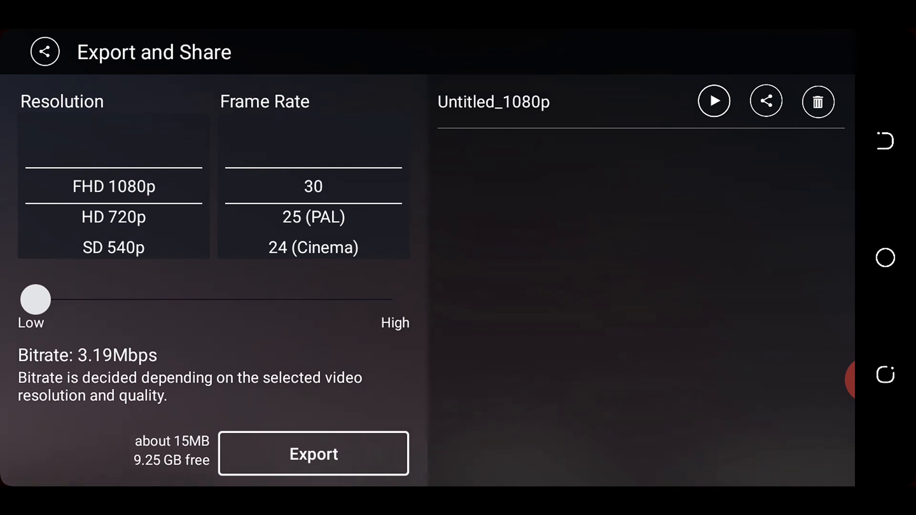
{"action": "left_click", "coordinate": [713, 101]}
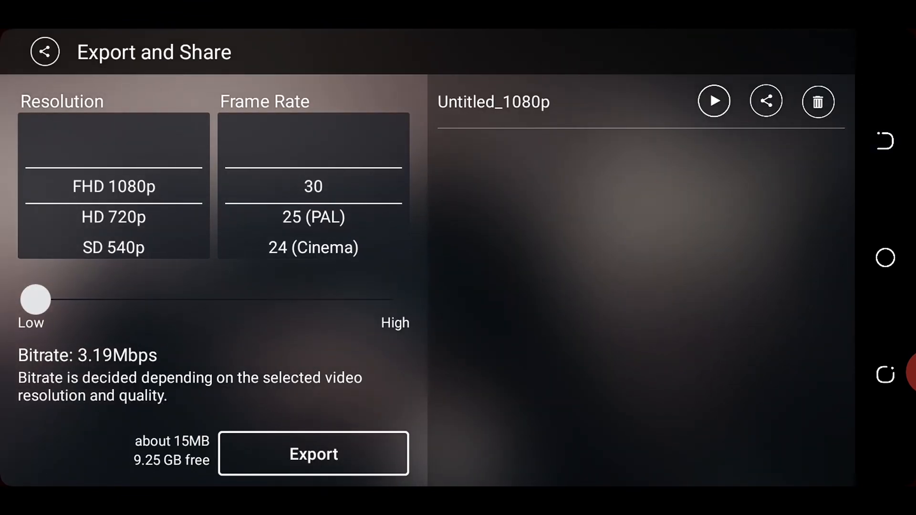
{"action": "left_click", "coordinate": [713, 101]}
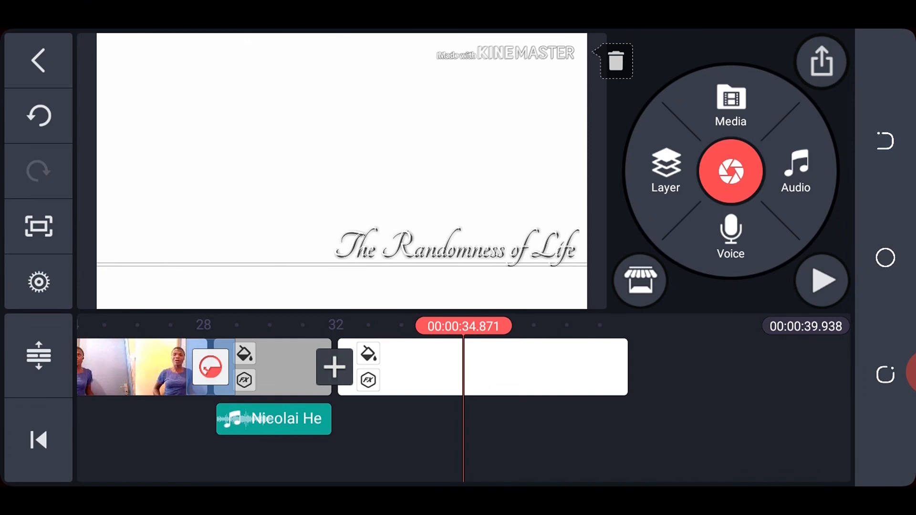
- Leave the editor for the home screen showing the 39-second Untitled project
{"action": "left_click", "coordinate": [38, 60]}
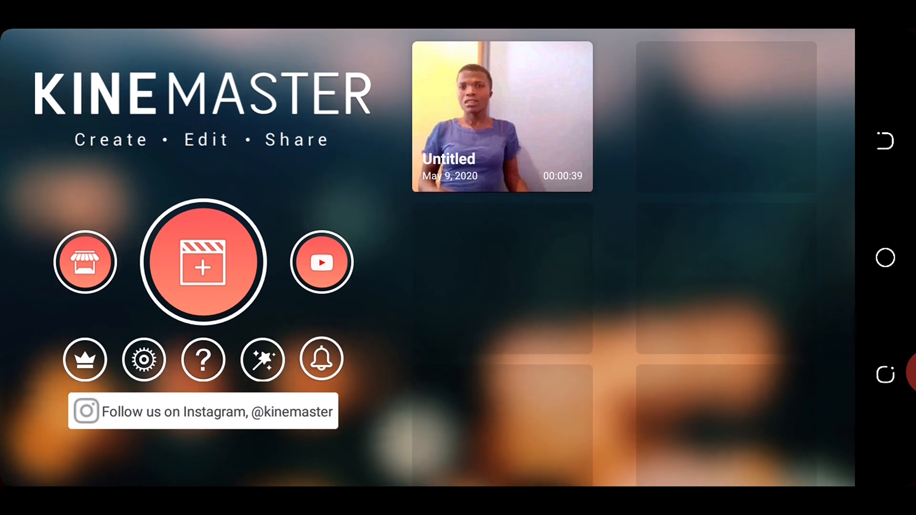
- Open the Untitled project's details and request to duplicate it
{"action": "left_click", "coordinate": [501, 115]}
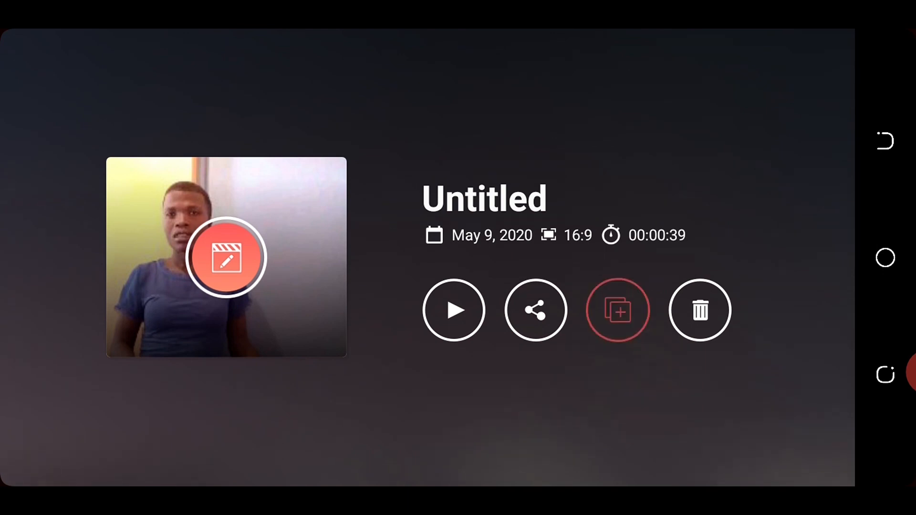
{"action": "left_click", "coordinate": [617, 309]}
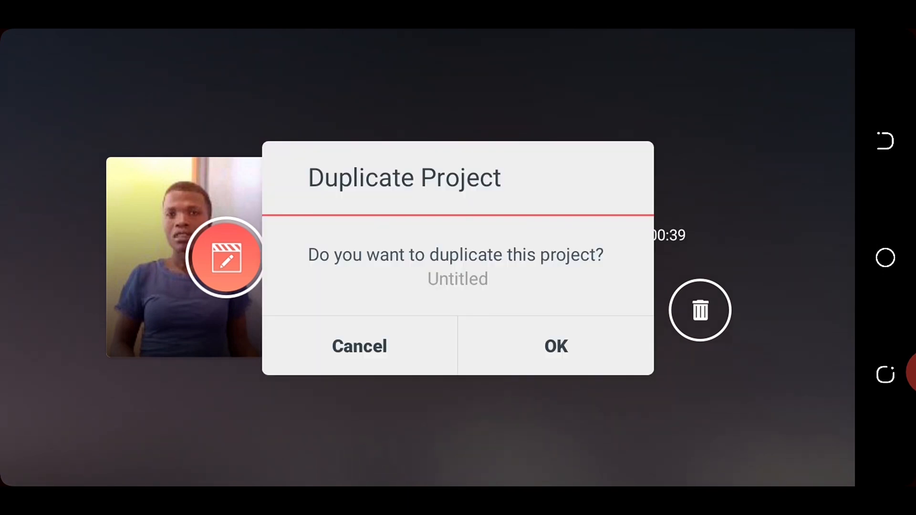